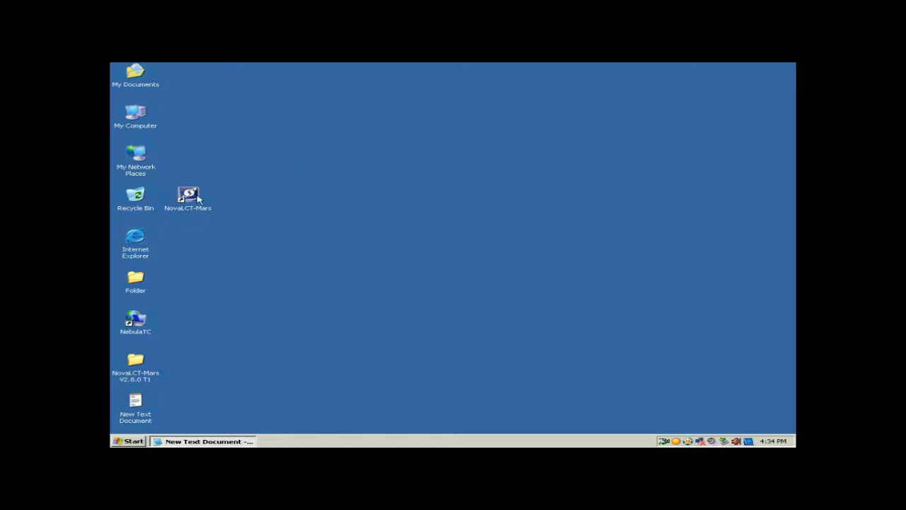
Launch NovaLCT-Mars from its Windows XP desktop shortcut.
left_click(187, 195)
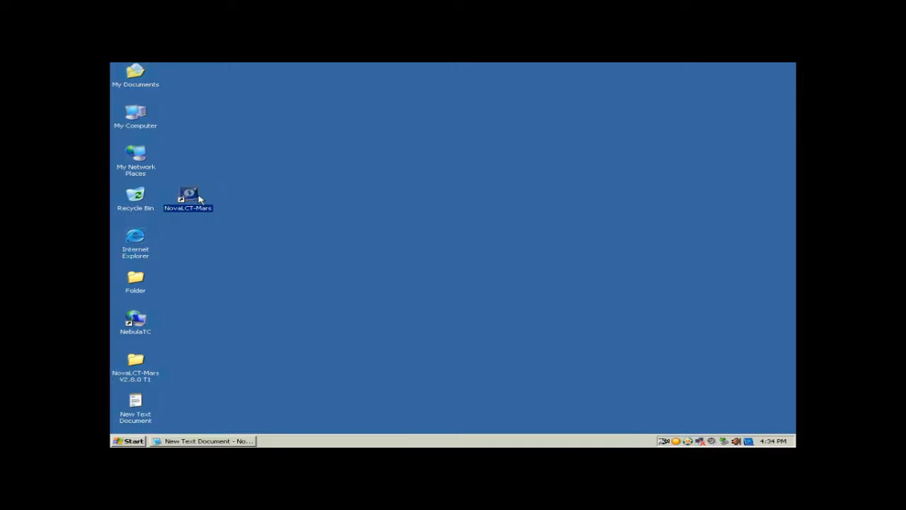
double_click(187, 192)
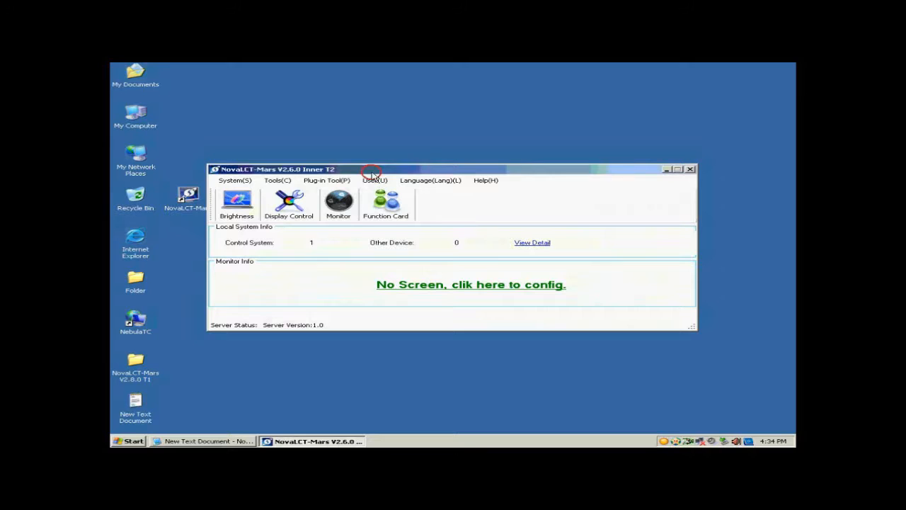
Log in as advanced user with the password and reach Screen Config on COM3.
left_click(374, 180)
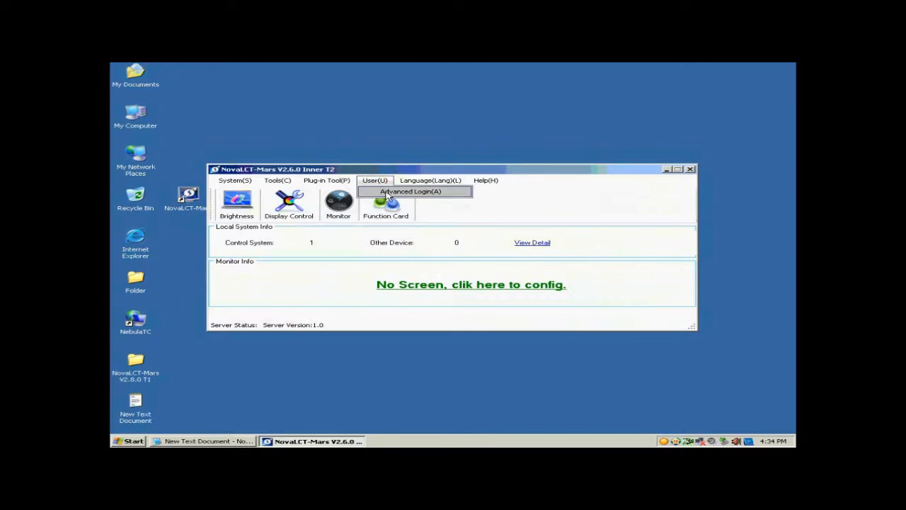
left_click(409, 191)
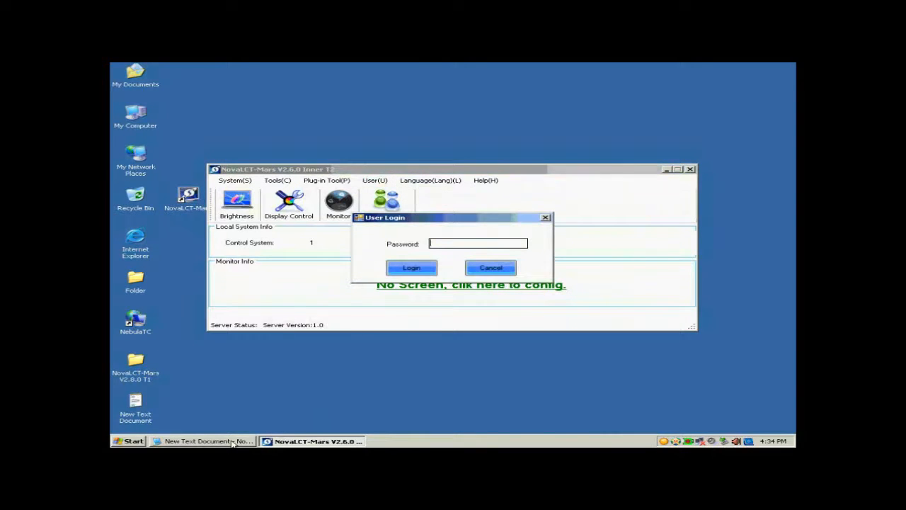
left_click(201, 442)
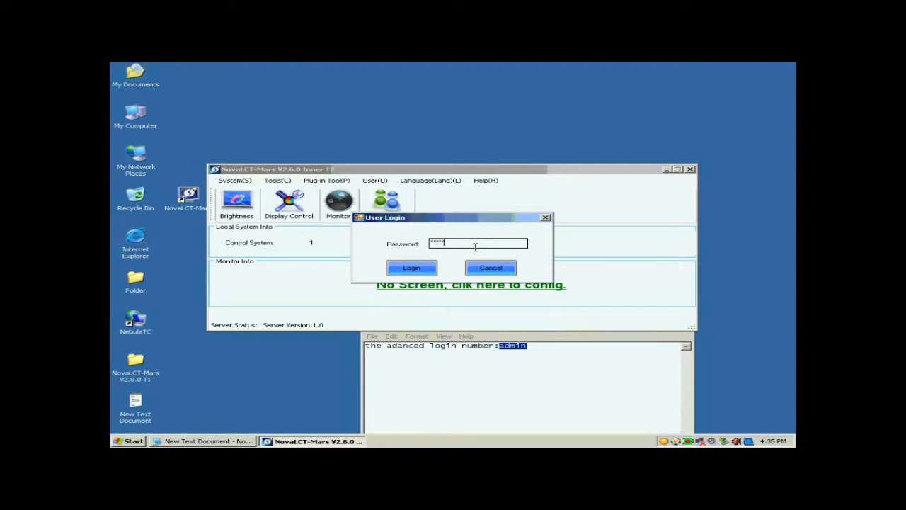
left_click(411, 267)
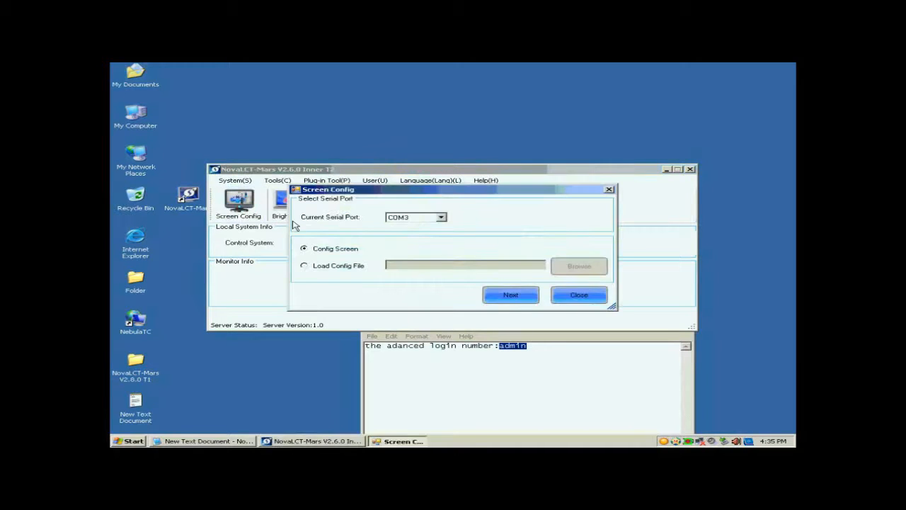
Proceed to Config Screen over COM3 and set the sending board to 1024×768 at 60 Hz.
left_click(509, 294)
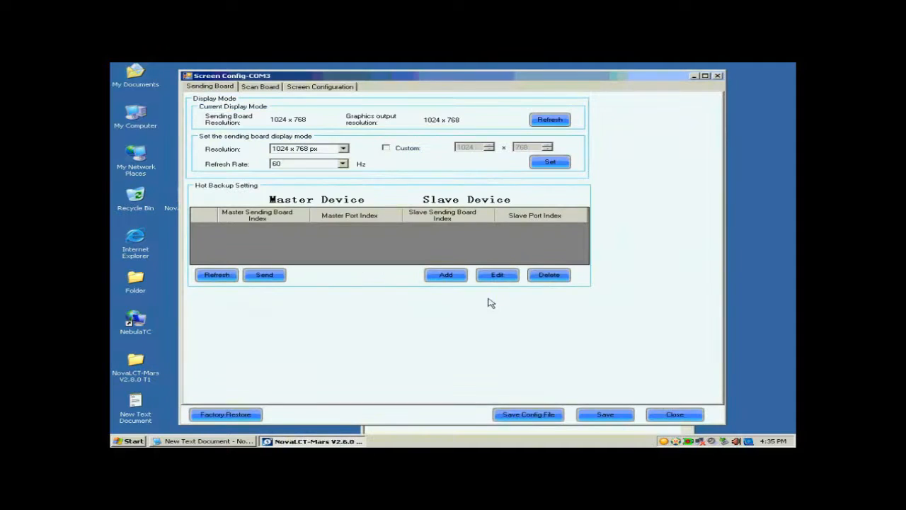
mouse_move(337, 115)
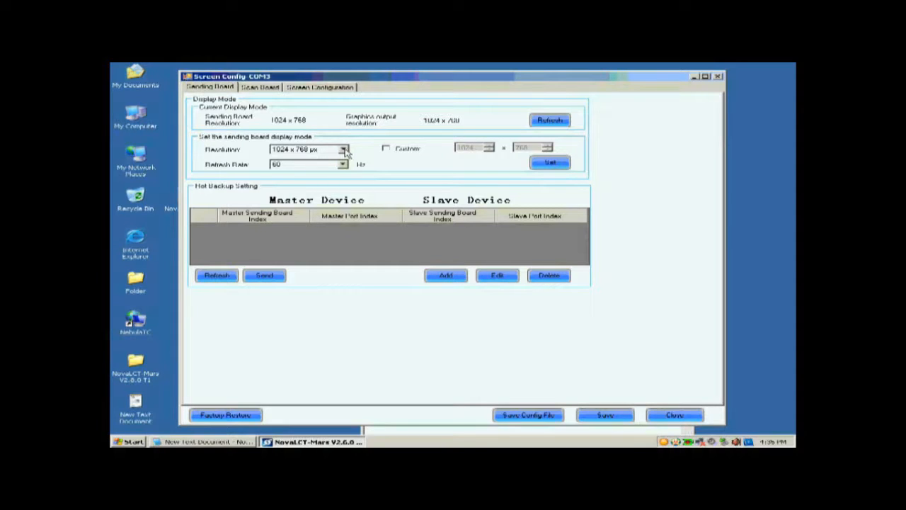
left_click(343, 149)
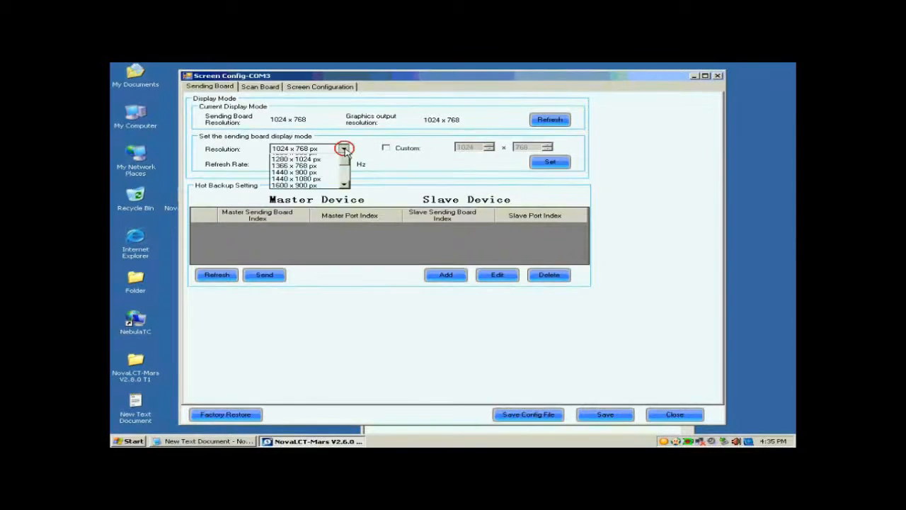
left_click(295, 149)
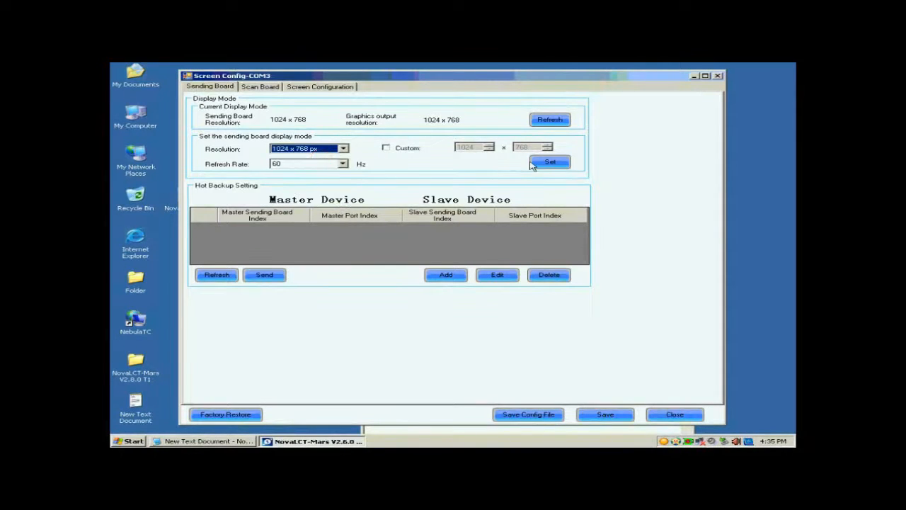
left_click(550, 161)
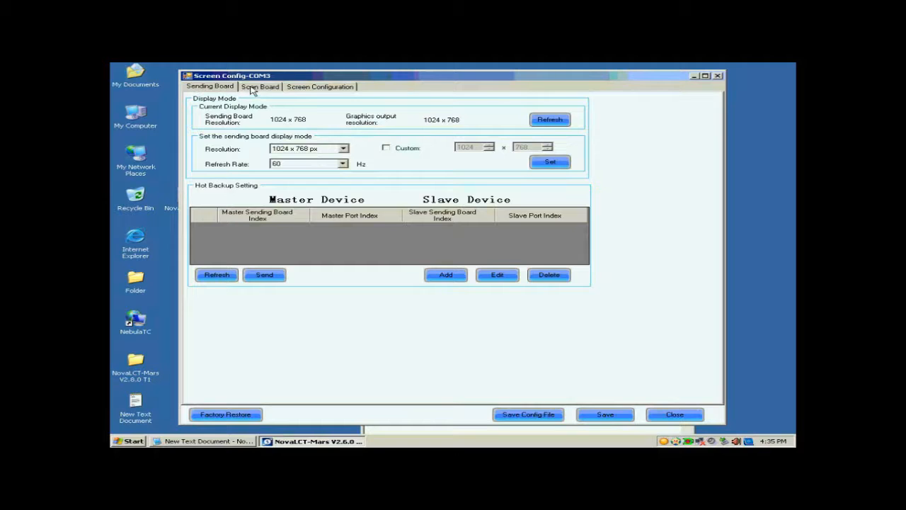
Switch to Scan Board settings and start the Smart Setting wizard with Option 1.
left_click(259, 87)
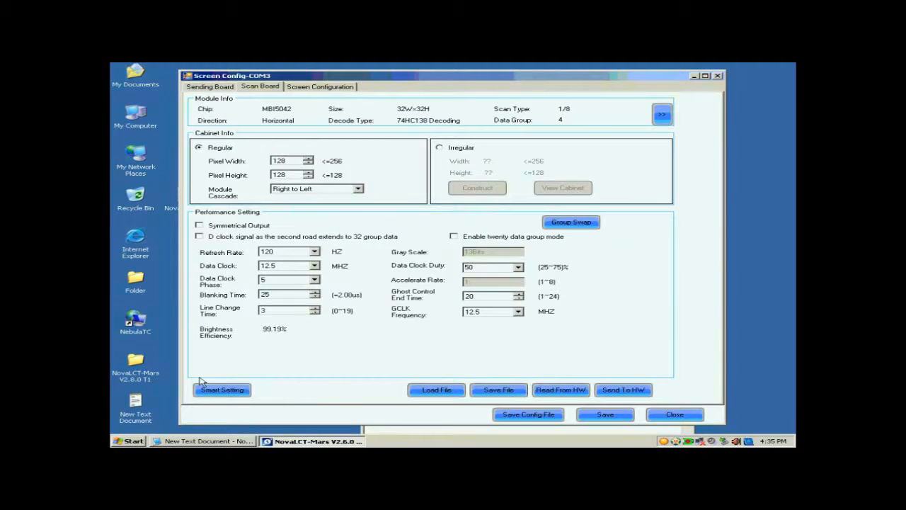
left_click(221, 389)
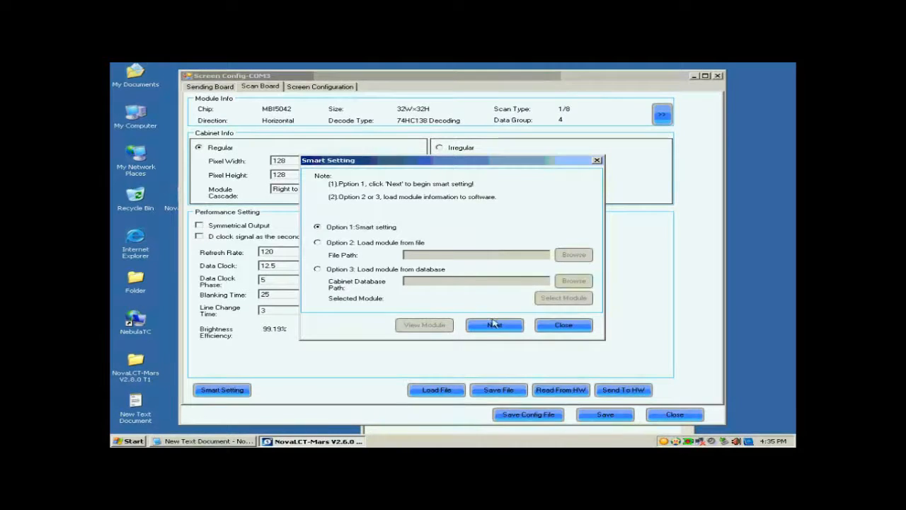
Fill Step 1: Concurrent MBI5036 chip, 32×32 pixels, Unknown scan type, 1×1 modules.
left_click(494, 324)
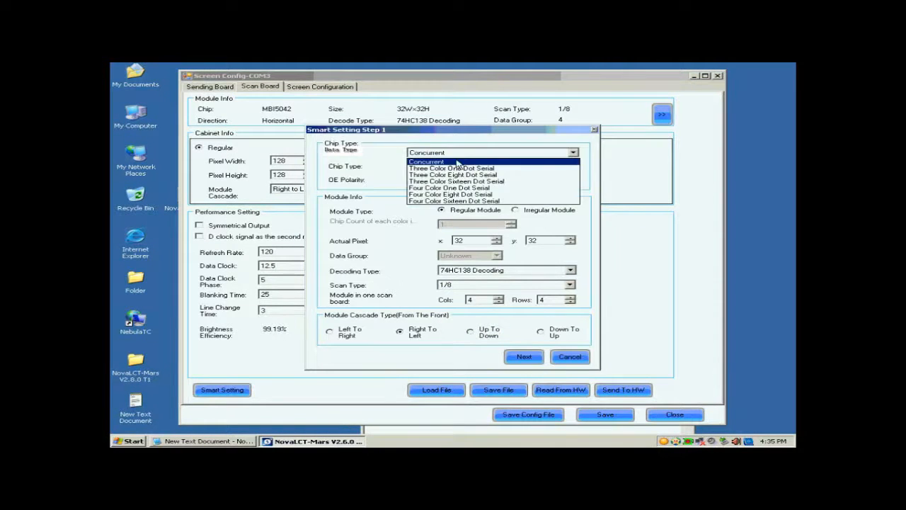
left_click(573, 166)
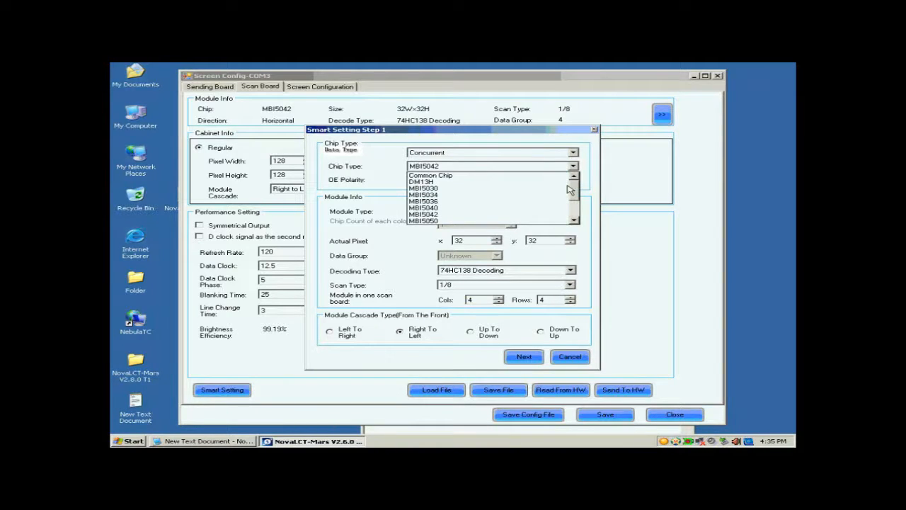
left_click(422, 201)
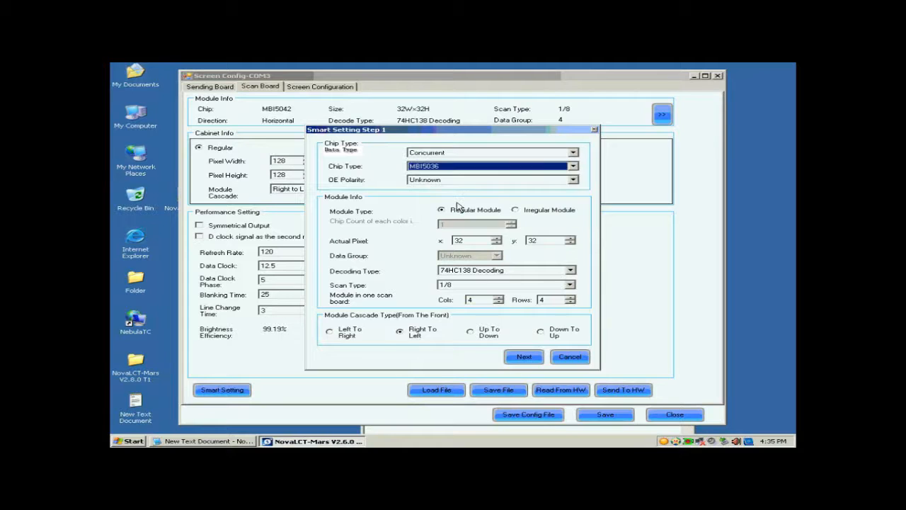
left_click(442, 210)
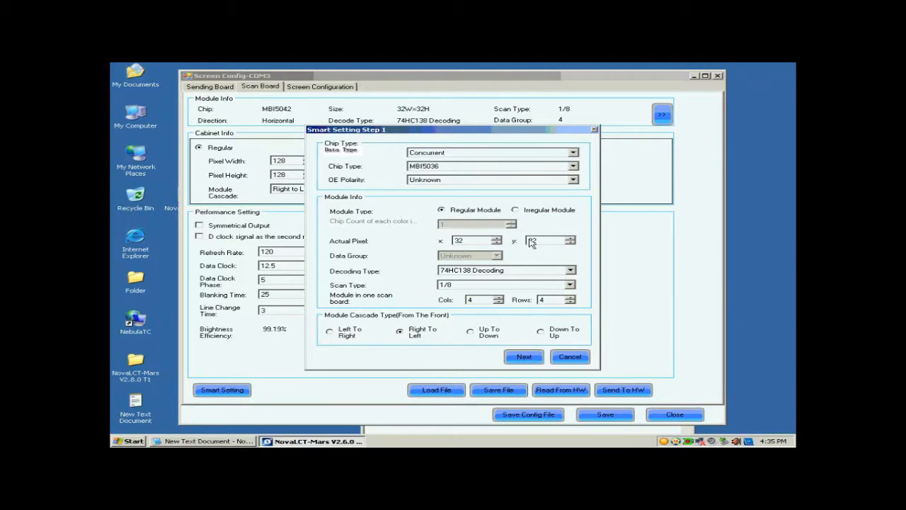
left_click(570, 269)
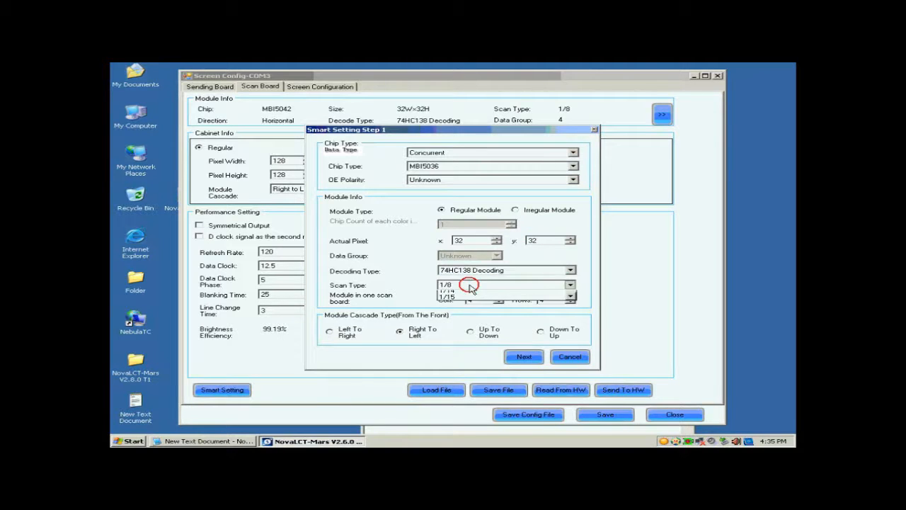
left_click(447, 285)
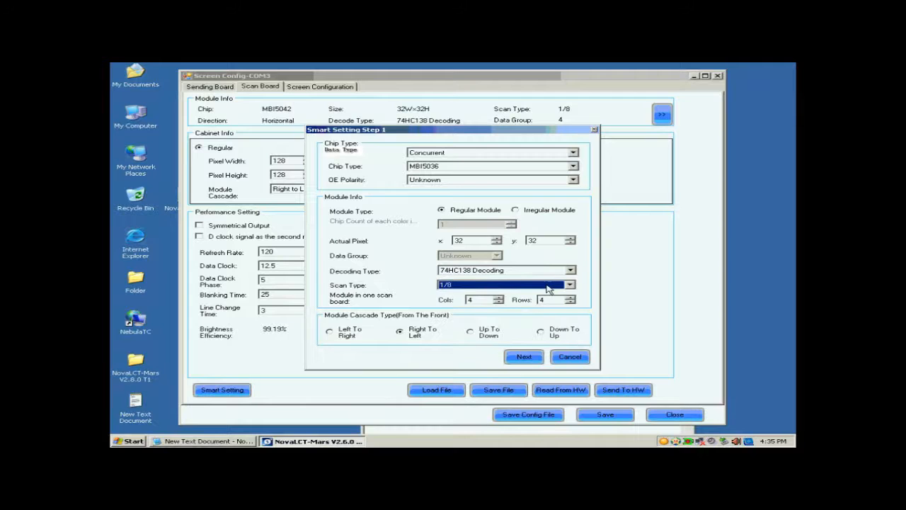
left_click(570, 285)
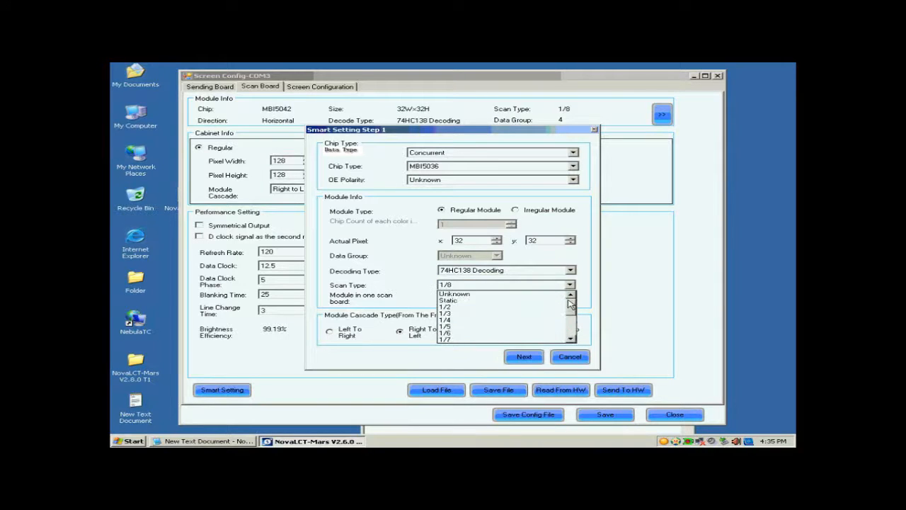
left_click(454, 293)
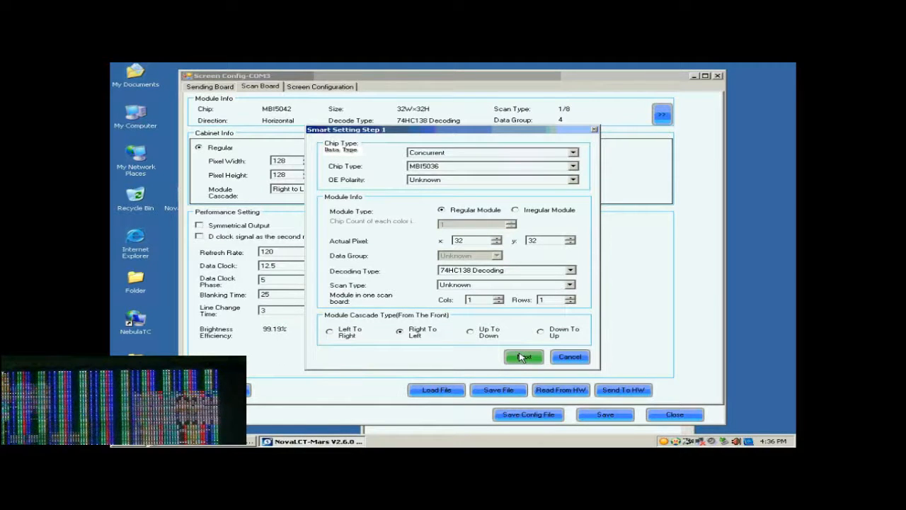
Advance through the module status steps, reporting that the module shows black.
left_click(524, 357)
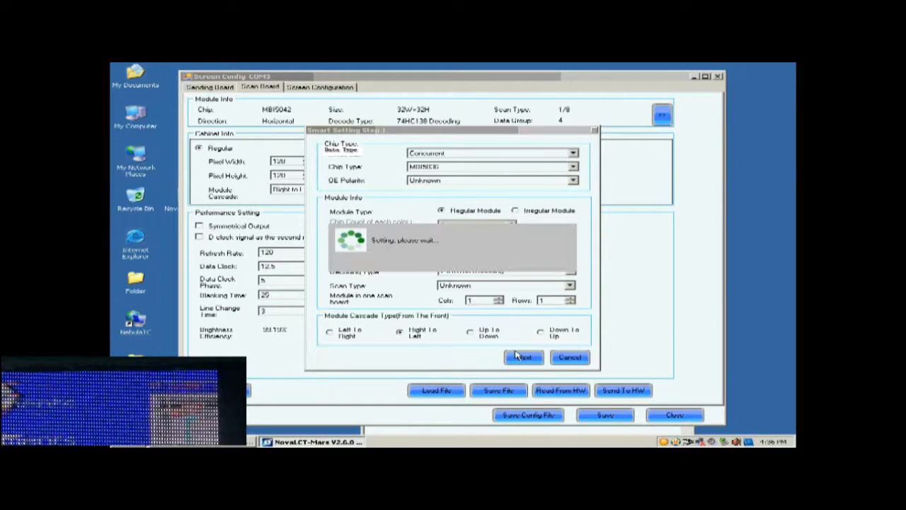
left_click(524, 357)
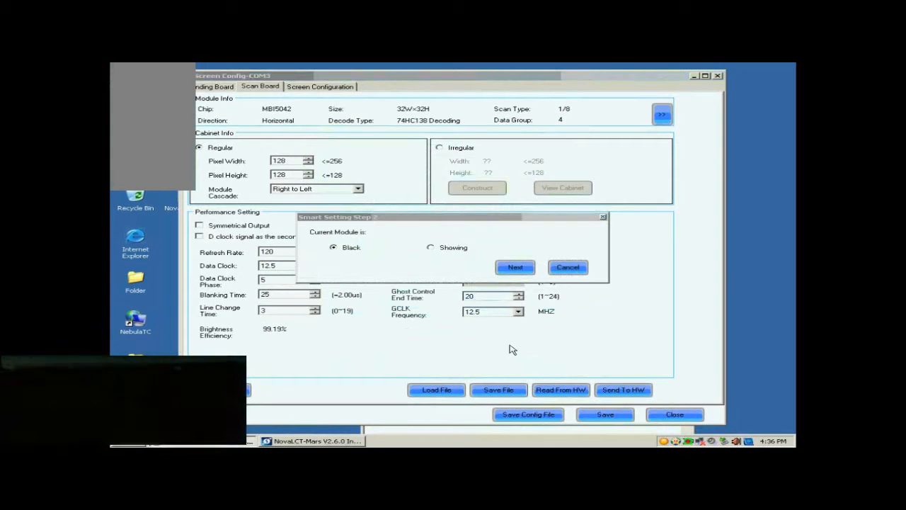
left_click(515, 266)
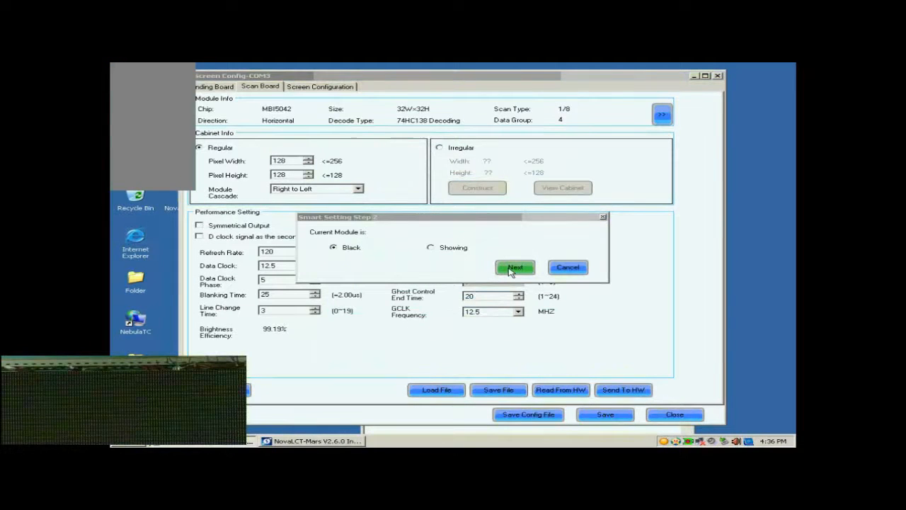
left_click(515, 266)
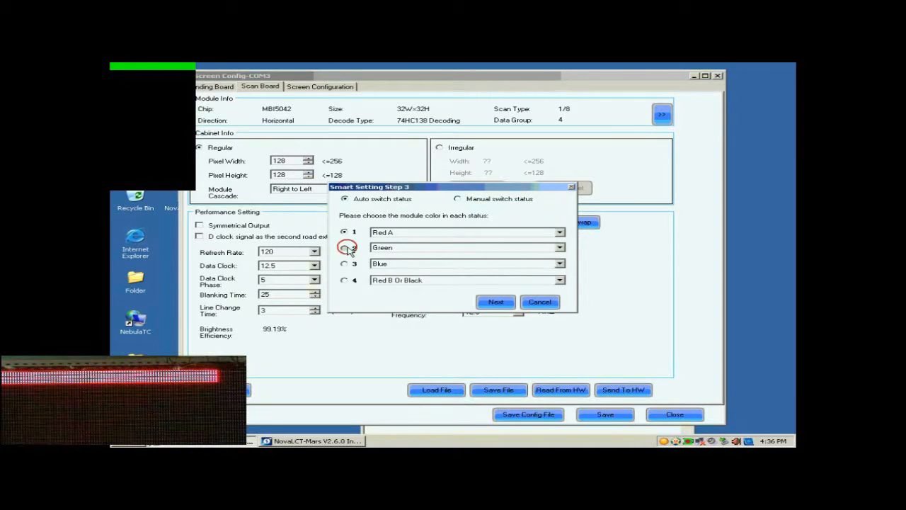
Assign the colour states with status 4 as Red B Or Black and confirm the lighting rows.
left_click(346, 246)
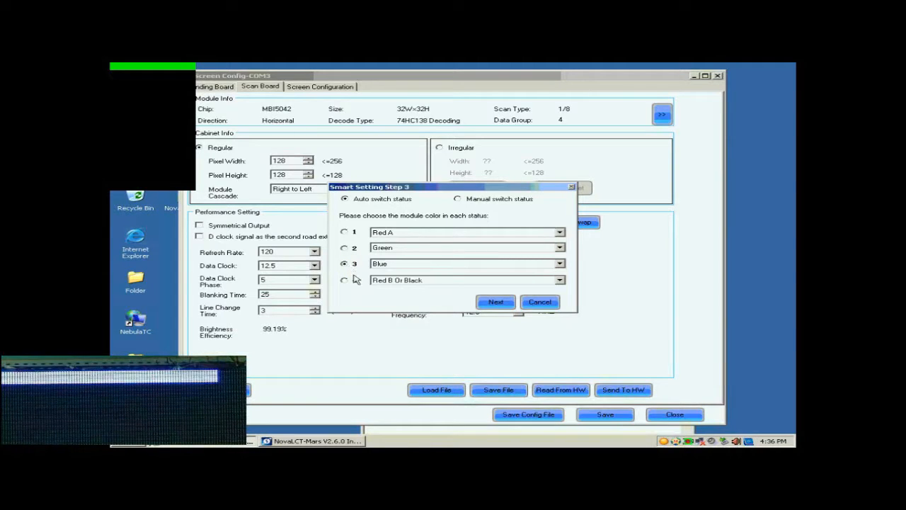
left_click(345, 281)
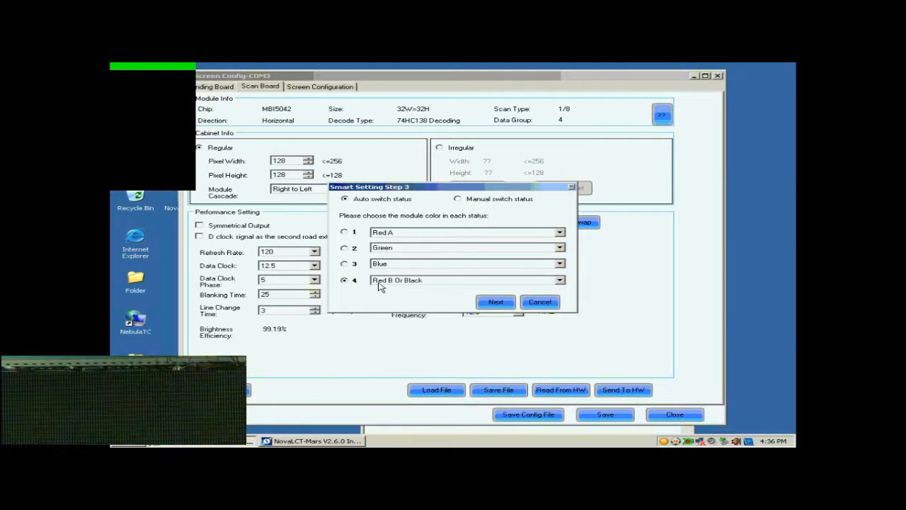
left_click(496, 302)
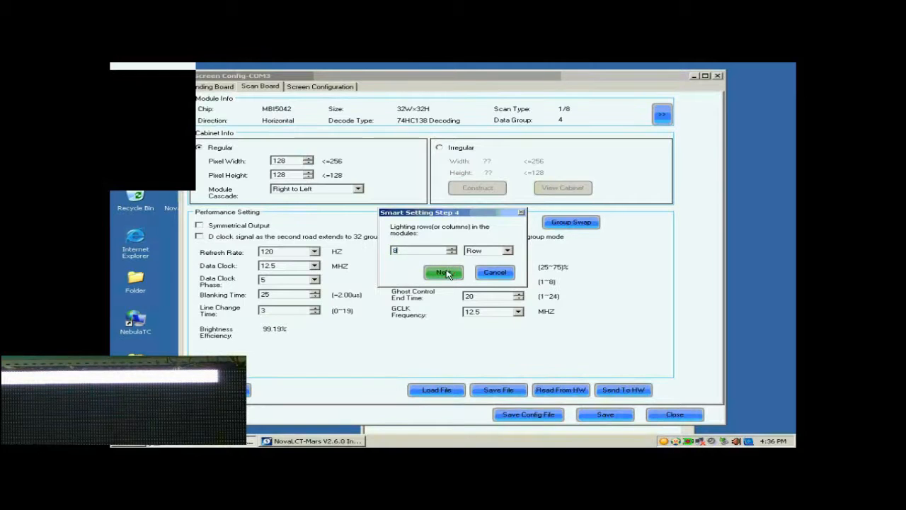
left_click(443, 271)
type("1")
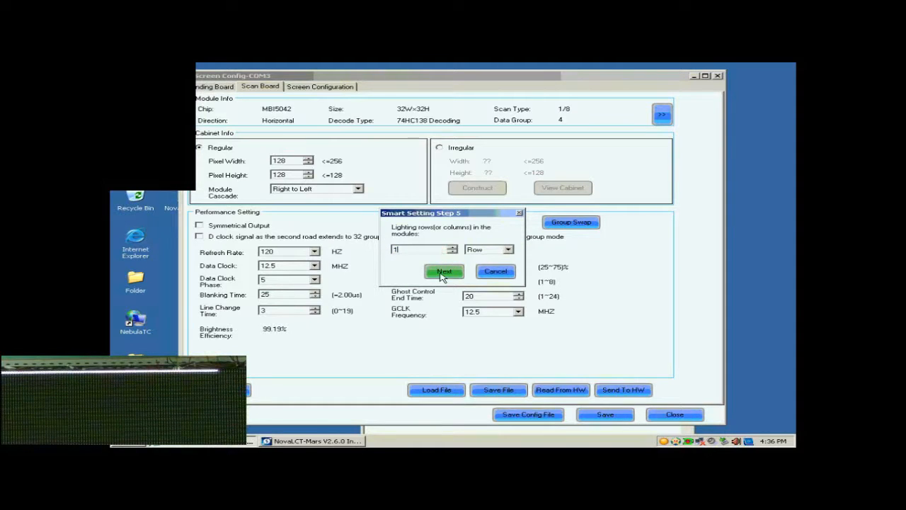
Map the lit points along row 1 of the run line table grid in Step 9.
left_click(445, 272)
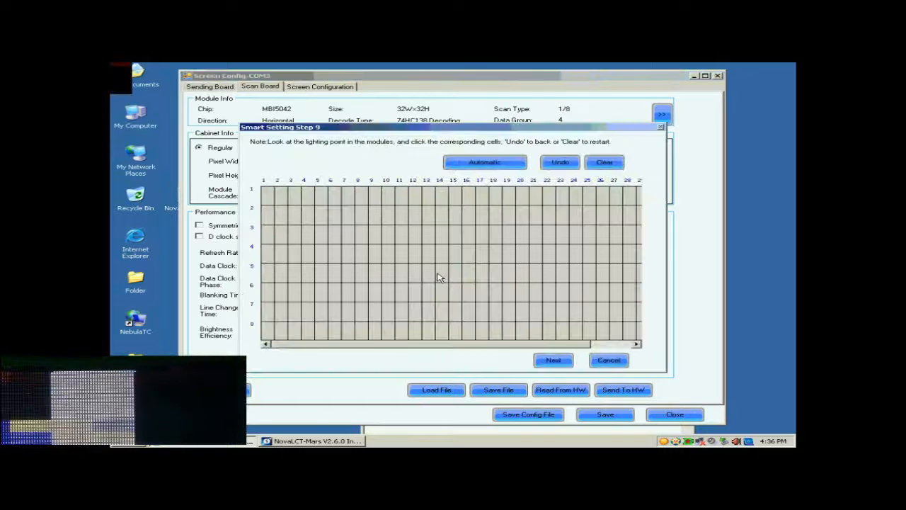
left_click(266, 190)
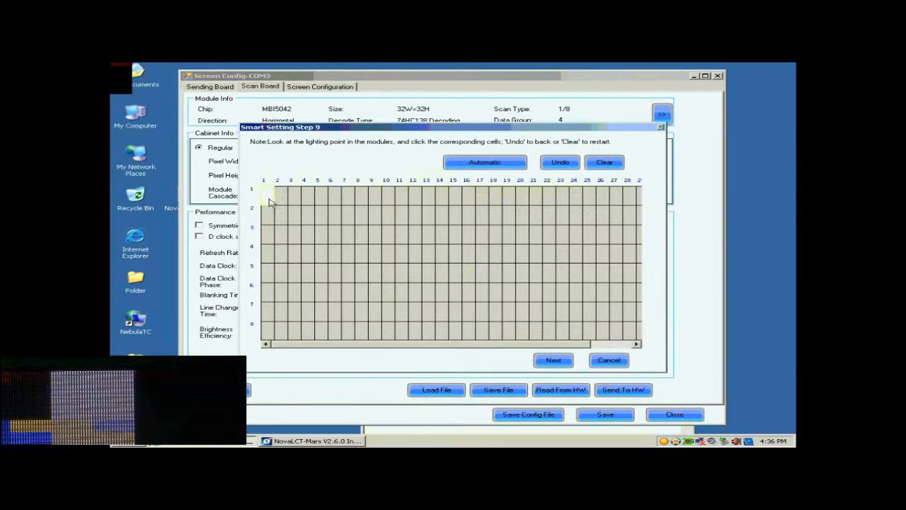
left_click(267, 195)
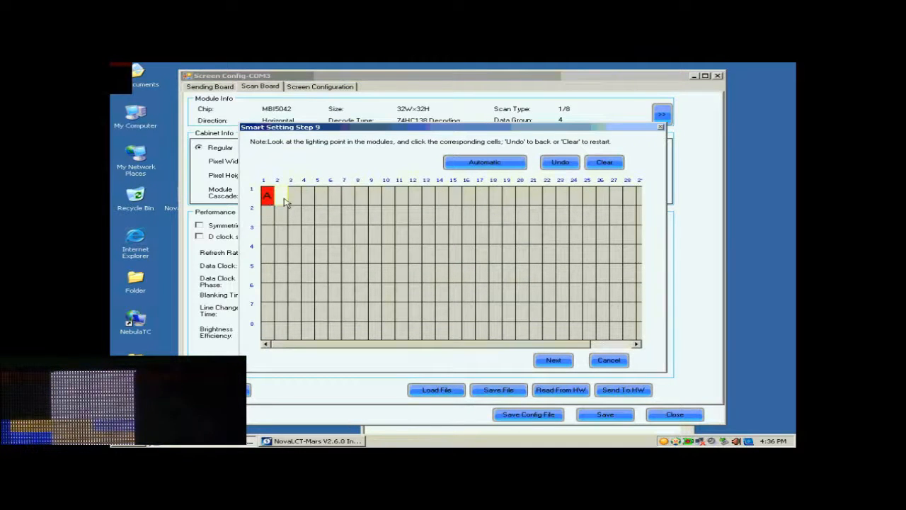
left_click(303, 195)
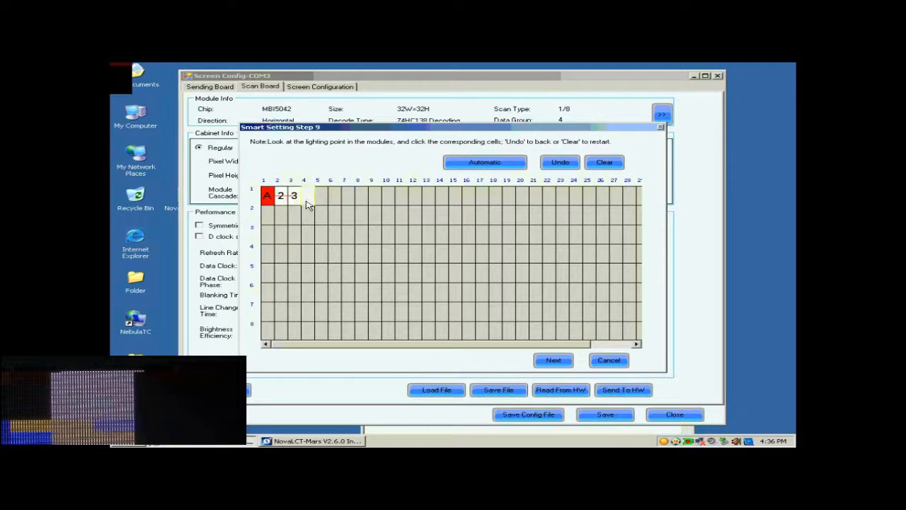
left_click(334, 196)
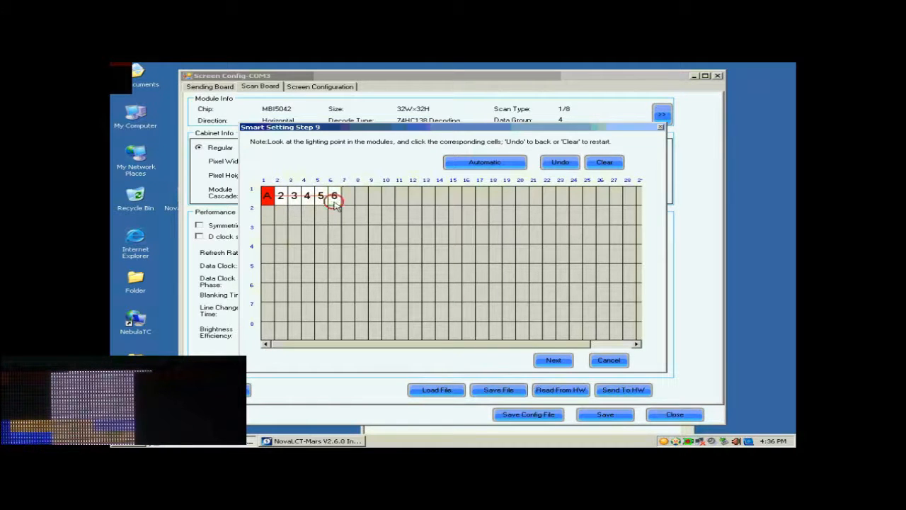
left_click(347, 196)
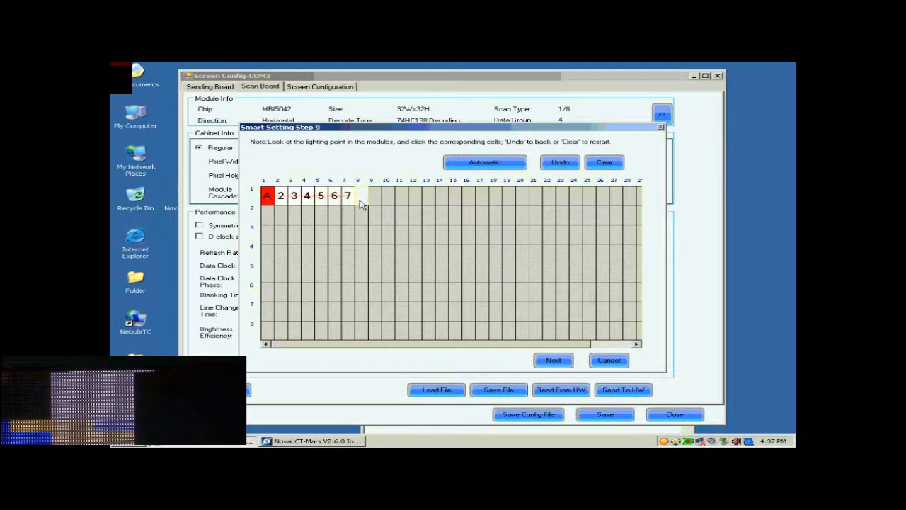
left_click(388, 195)
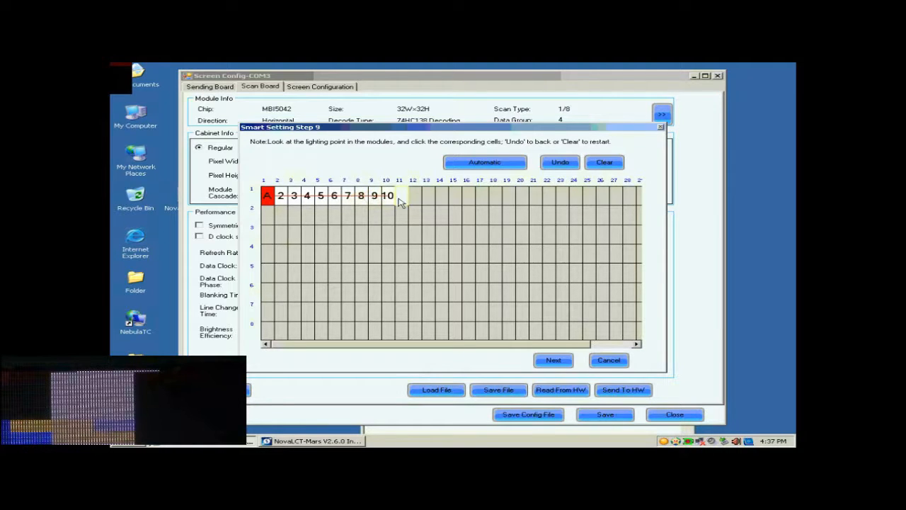
left_click(428, 195)
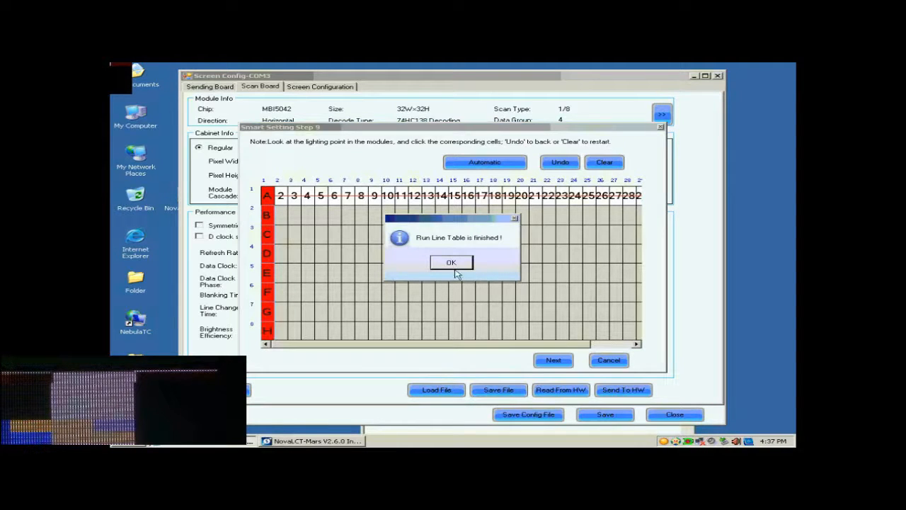
Acknowledge the finished run line table and finish the wizard without saving the module.
left_click(450, 262)
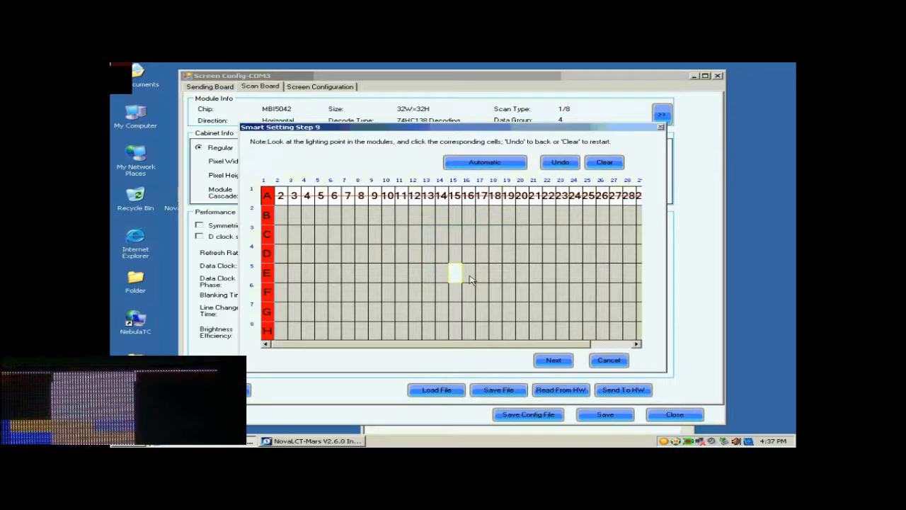
left_click(553, 360)
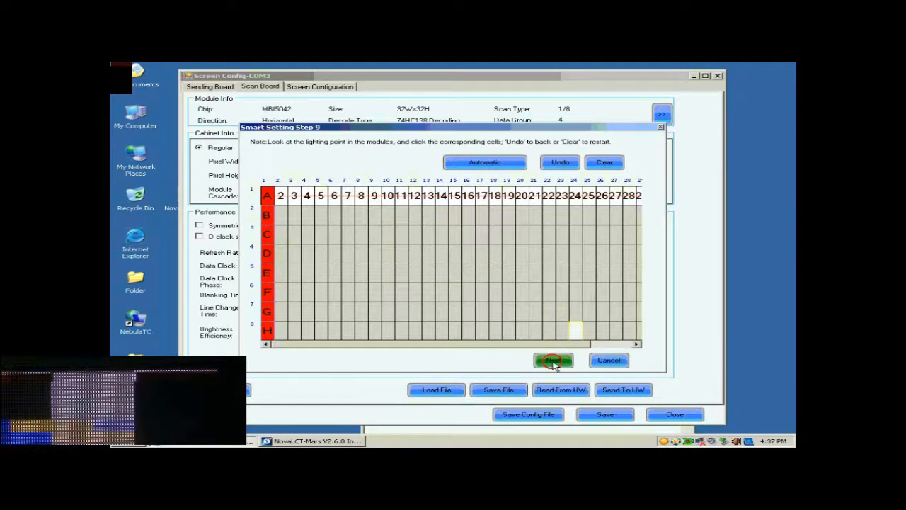
left_click(554, 361)
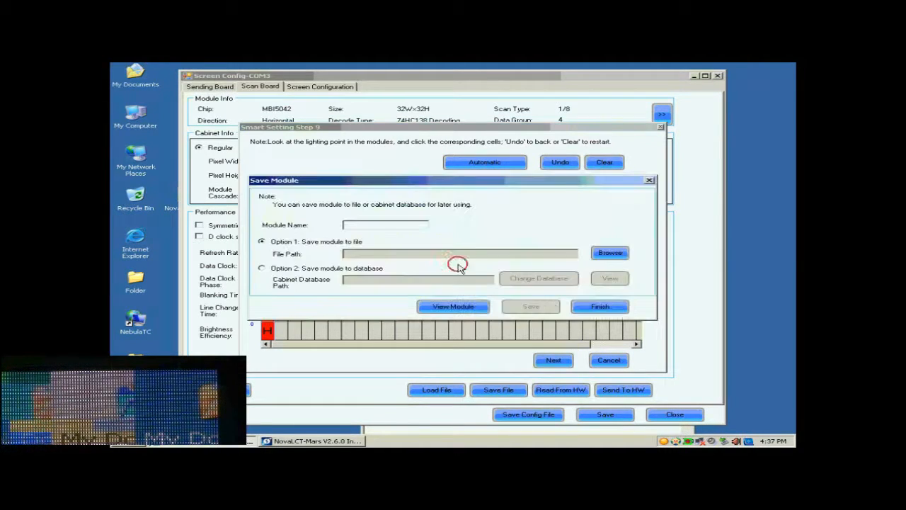
left_click(600, 306)
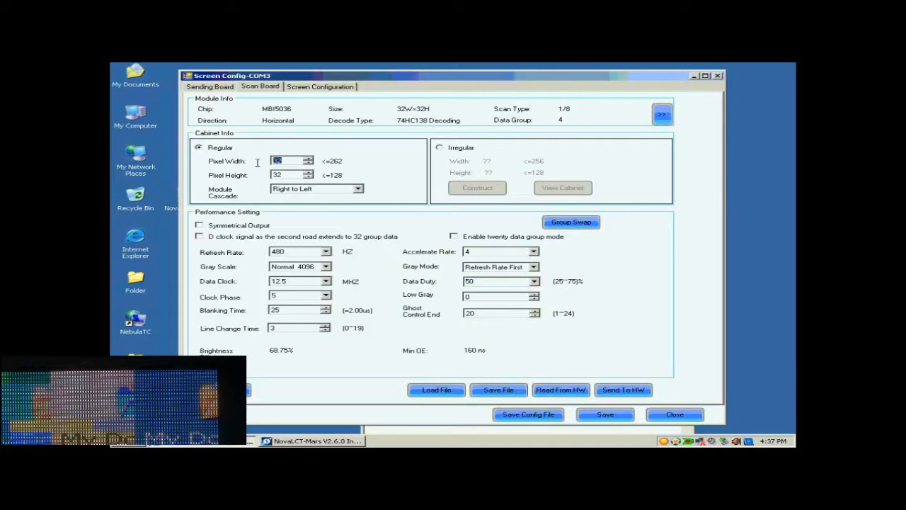
Set 128 pixel width, Normal 16384 gray scale, accelerate rate 16, 2880 Hz refresh, 17.9 MHz data clock.
type("128")
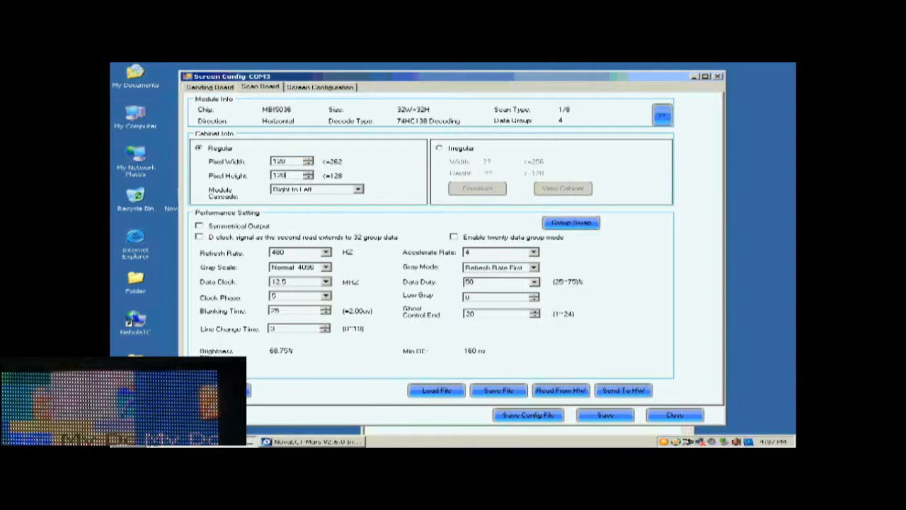
left_click(325, 266)
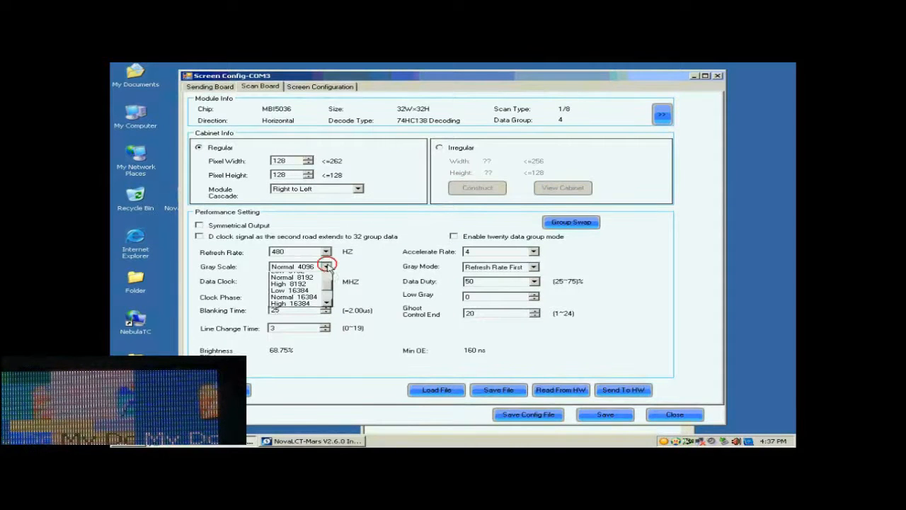
left_click(295, 297)
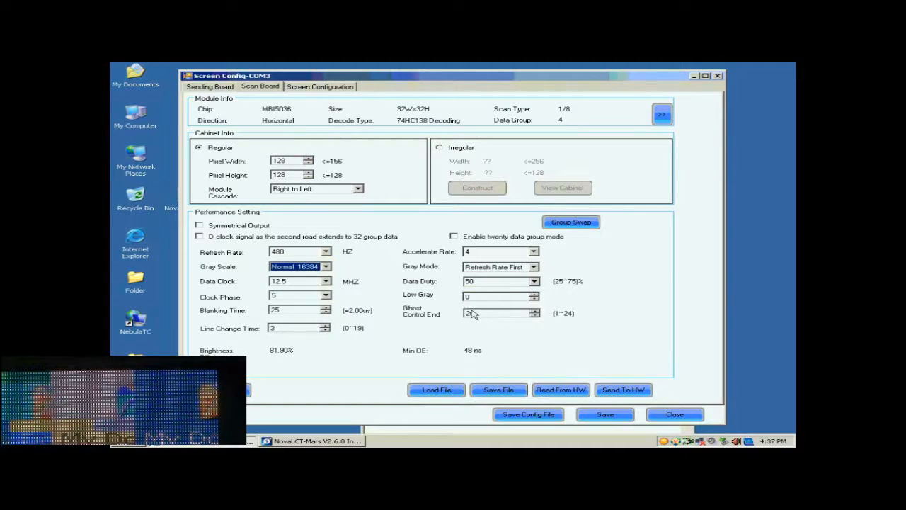
left_click(533, 267)
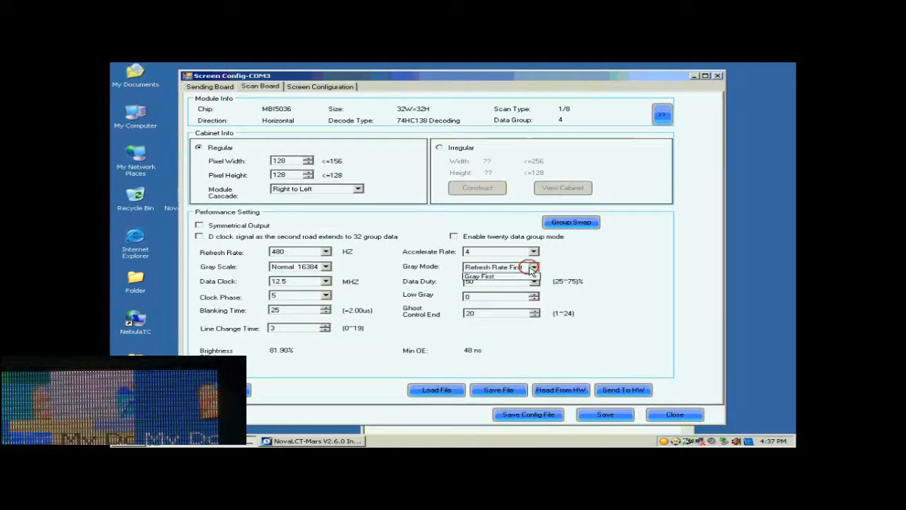
left_click(492, 267)
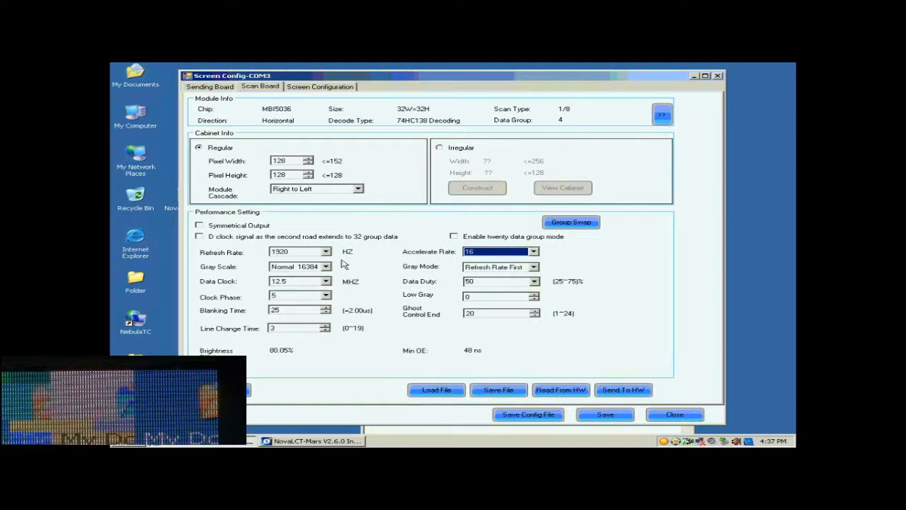
left_click(326, 266)
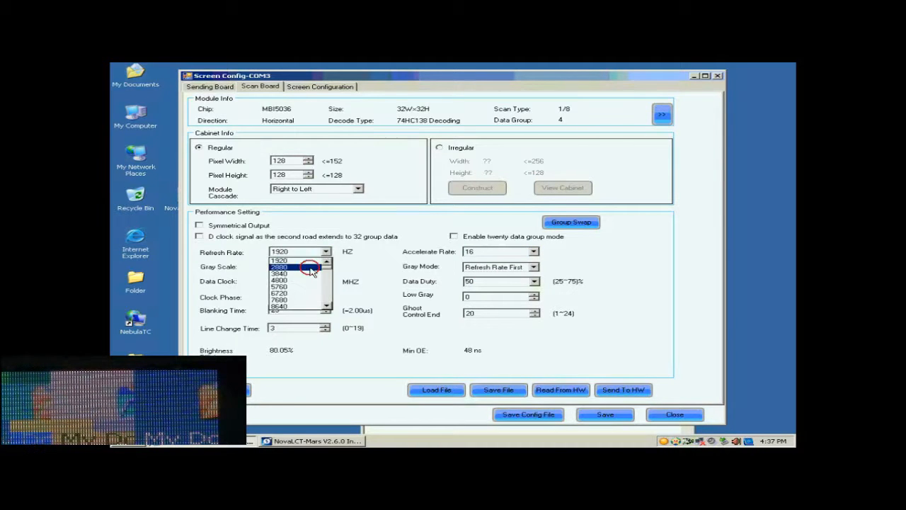
left_click(280, 266)
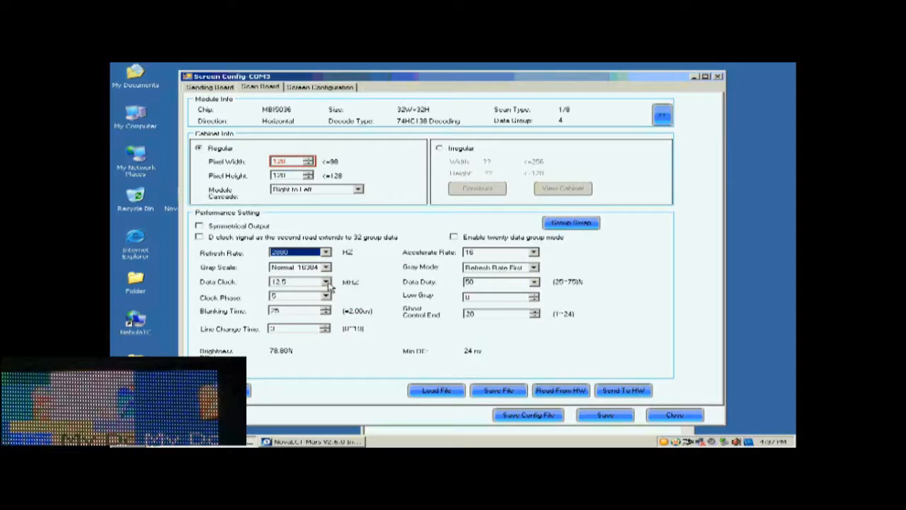
left_click(326, 280)
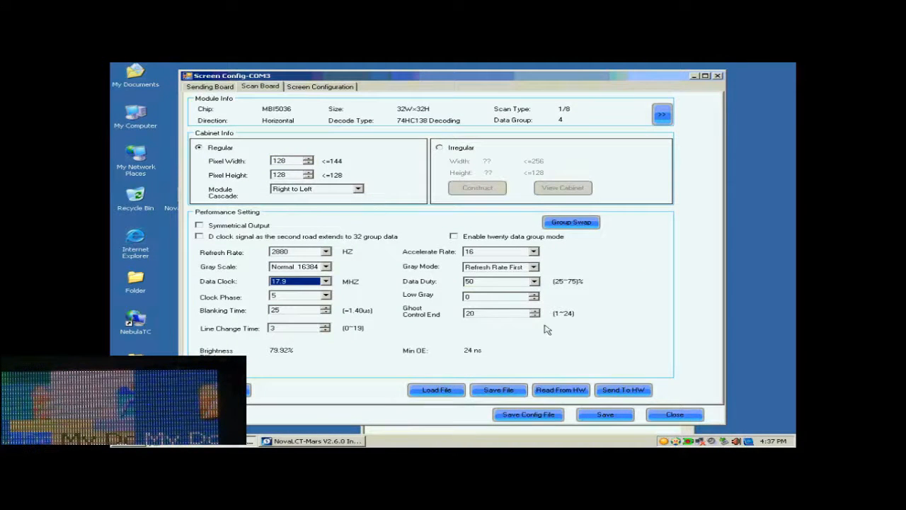
Send the scan board parameters to all scan boards and acknowledge the success message.
left_click(623, 390)
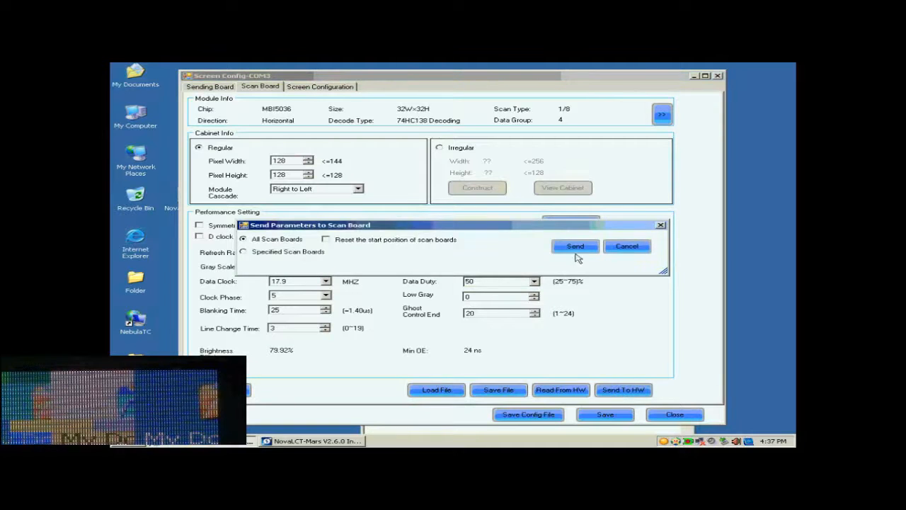
left_click(575, 246)
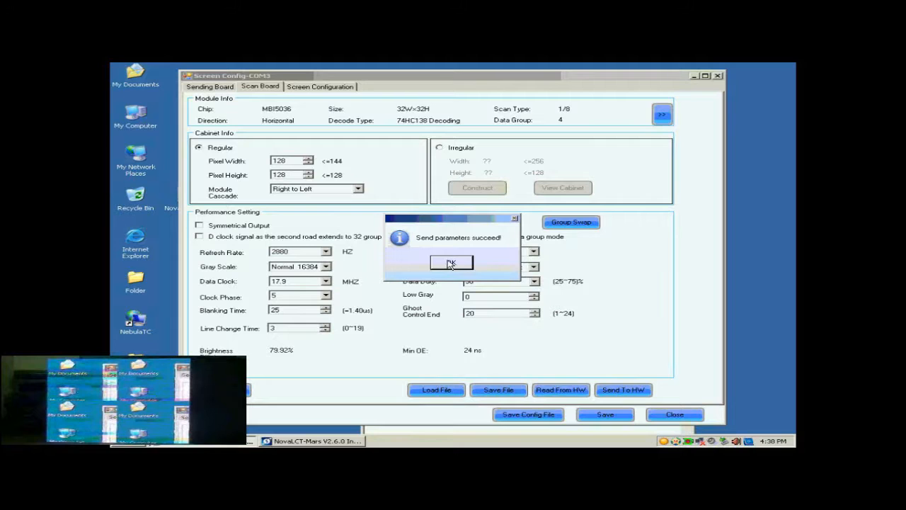
left_click(450, 262)
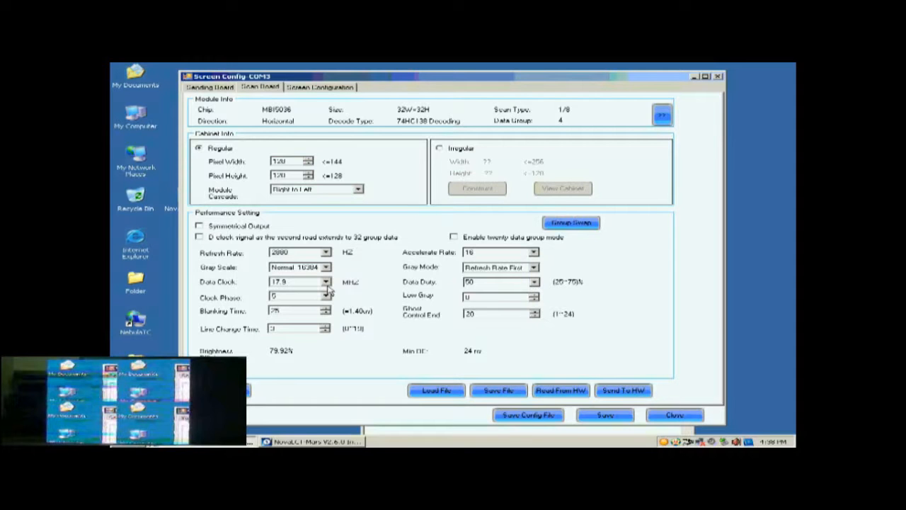
Resend the parameters to all scan boards, save them to hardware and dismiss the success message.
left_click(326, 296)
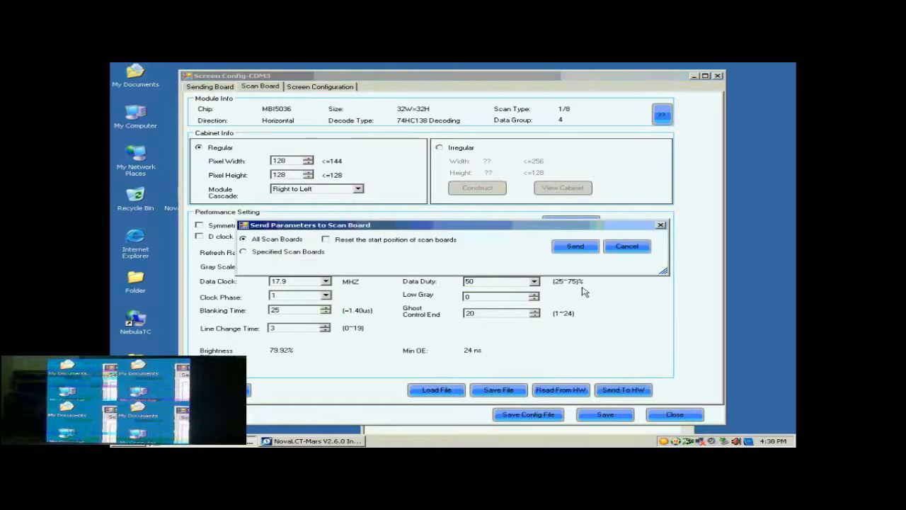
left_click(575, 246)
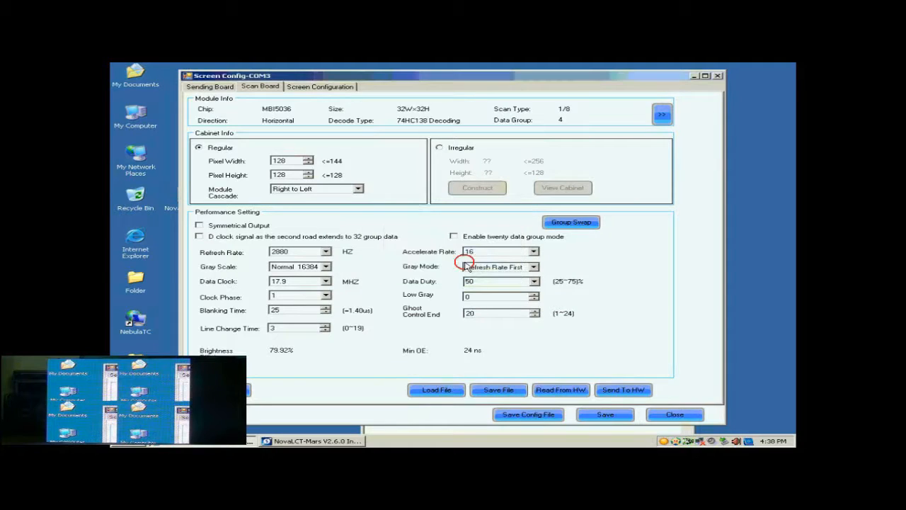
left_click(623, 390)
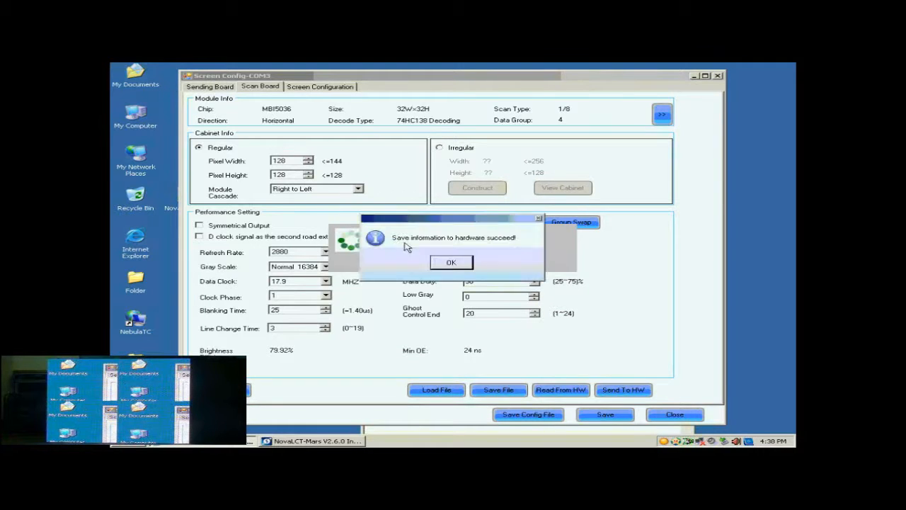
left_click(450, 262)
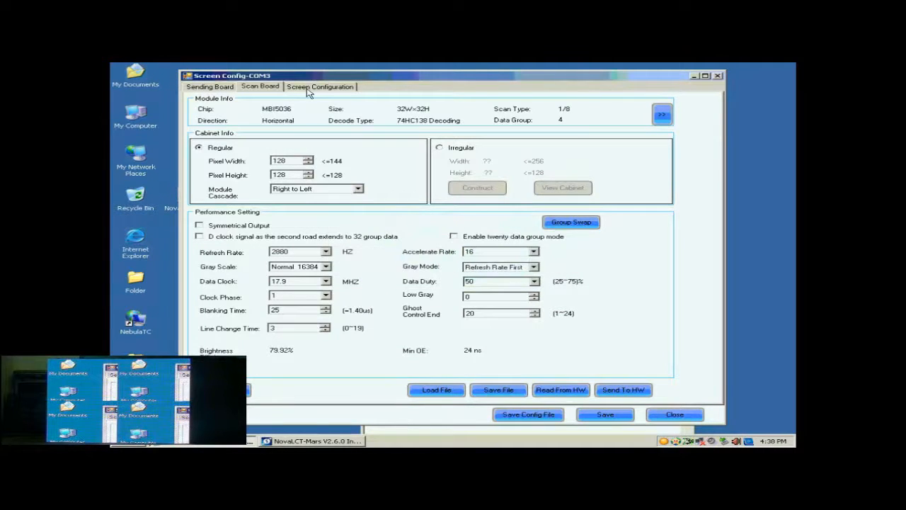
Start configuring Screen 1 from the Screen Configuration page.
left_click(320, 86)
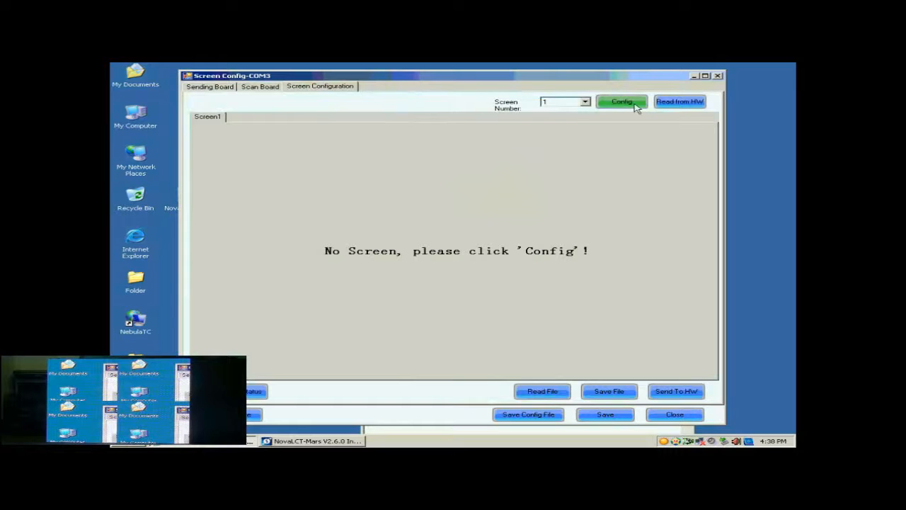
left_click(621, 102)
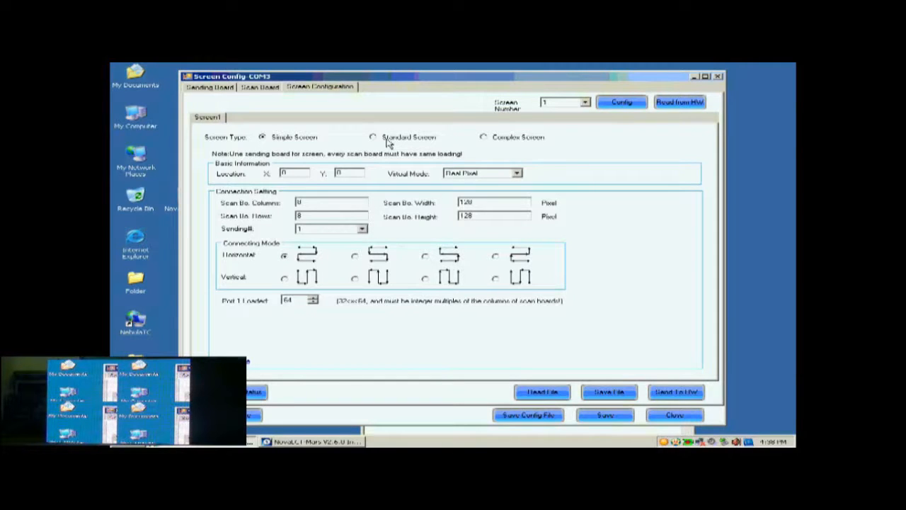
Make Screen 1 a standard 2 × 2 scan-board screen on port 1 and send it to hardware.
left_click(374, 136)
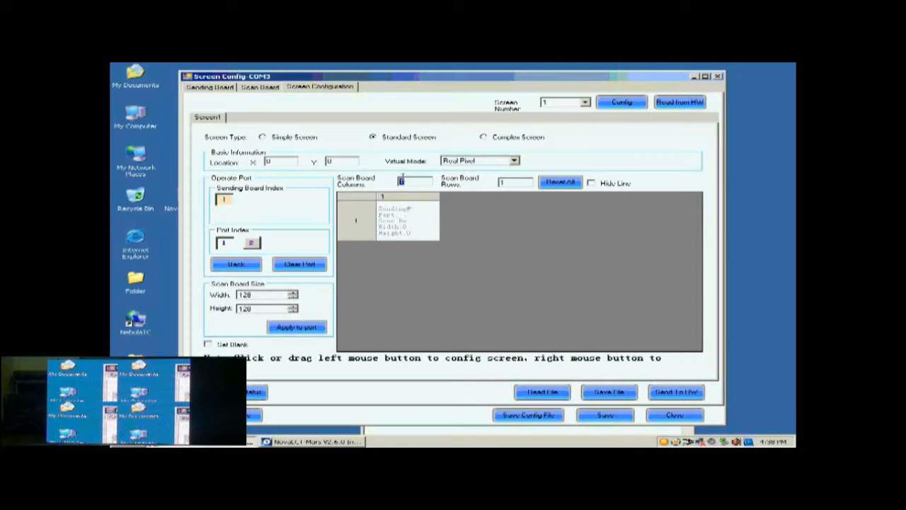
left_click(425, 179)
type("2")
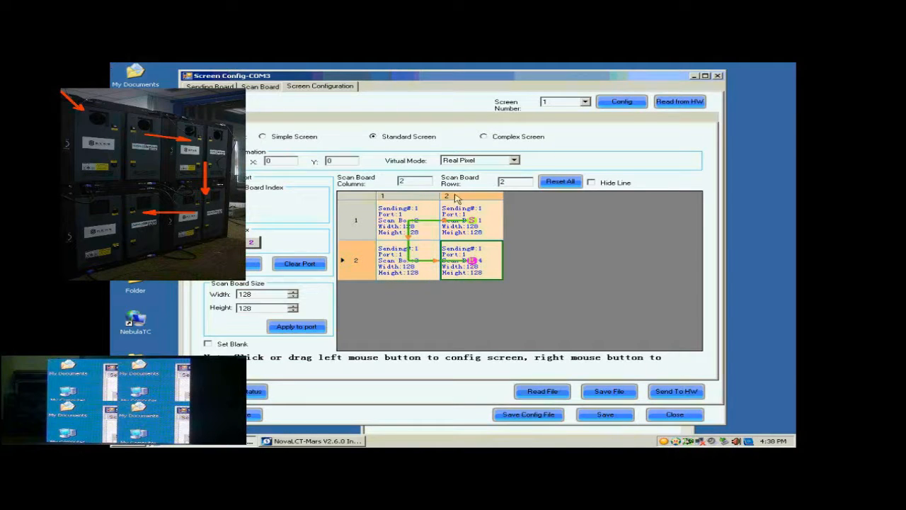
left_click(676, 391)
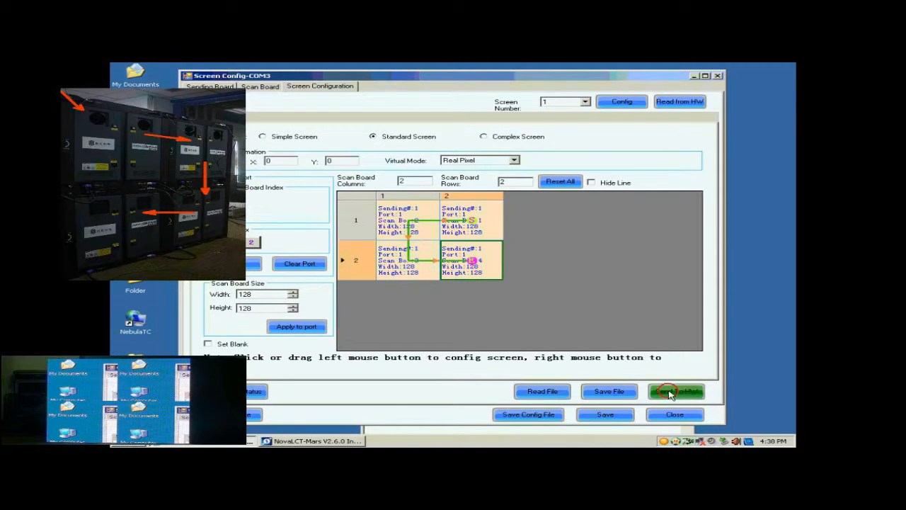
left_click(674, 391)
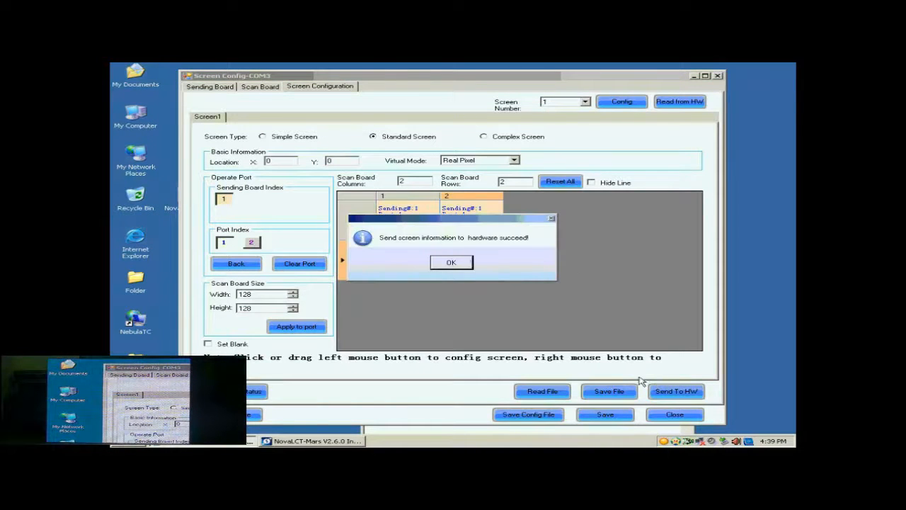
Confirm the send, then save the 2 × 2 screen mapping to the hardware.
left_click(450, 262)
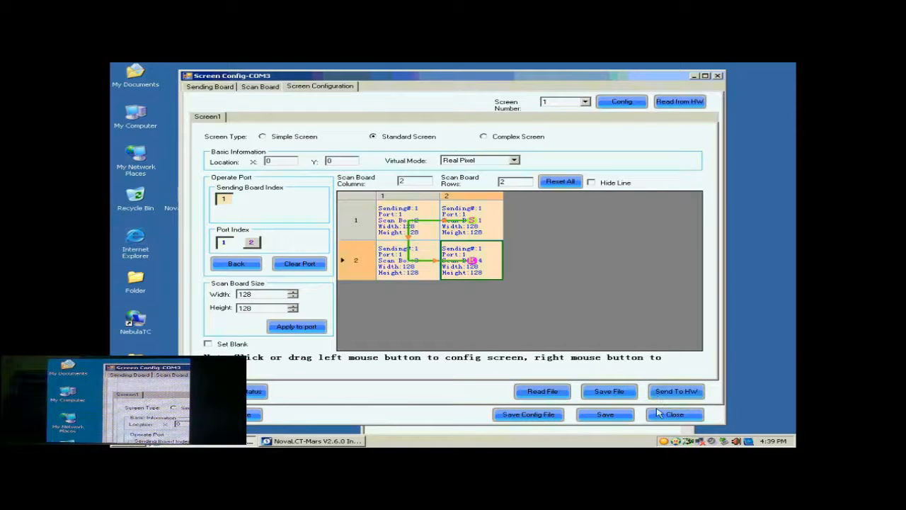
left_click(604, 414)
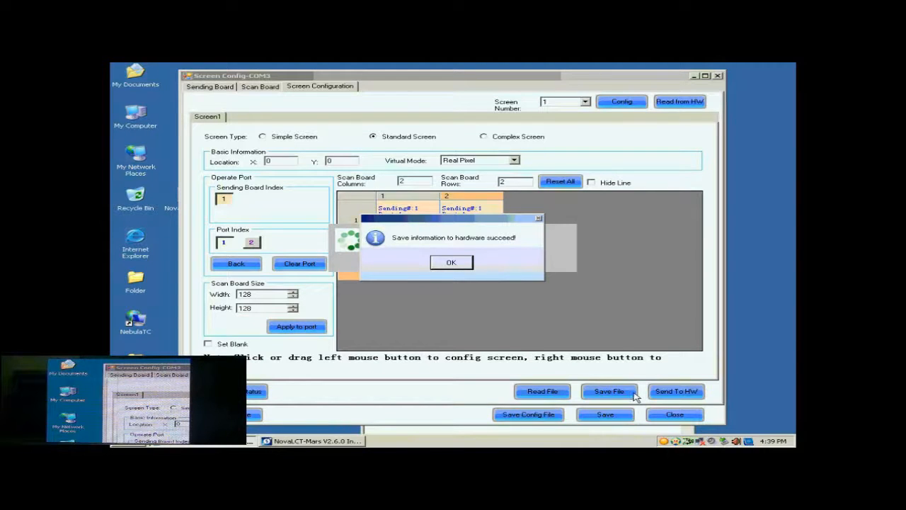
left_click(450, 262)
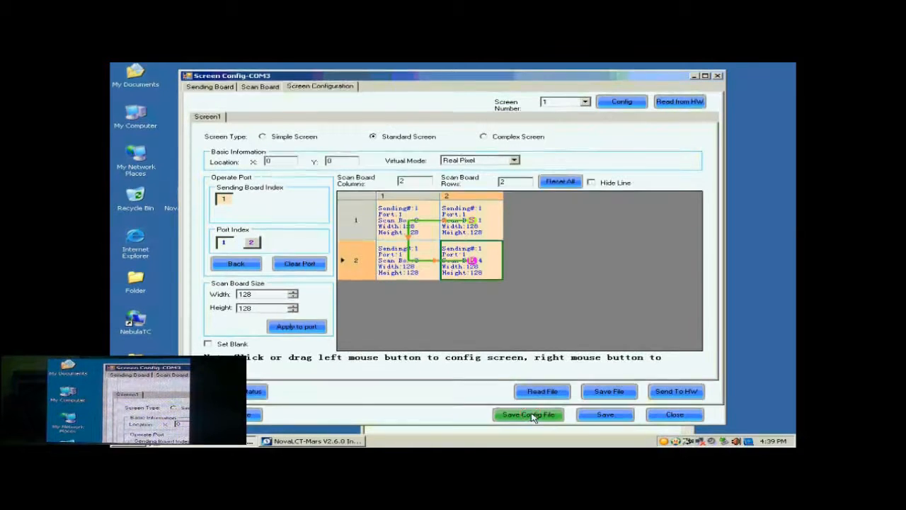
Save the configuration as 'buckup data.scfg' on the Desktop and close the configuration window.
left_click(528, 414)
type("b")
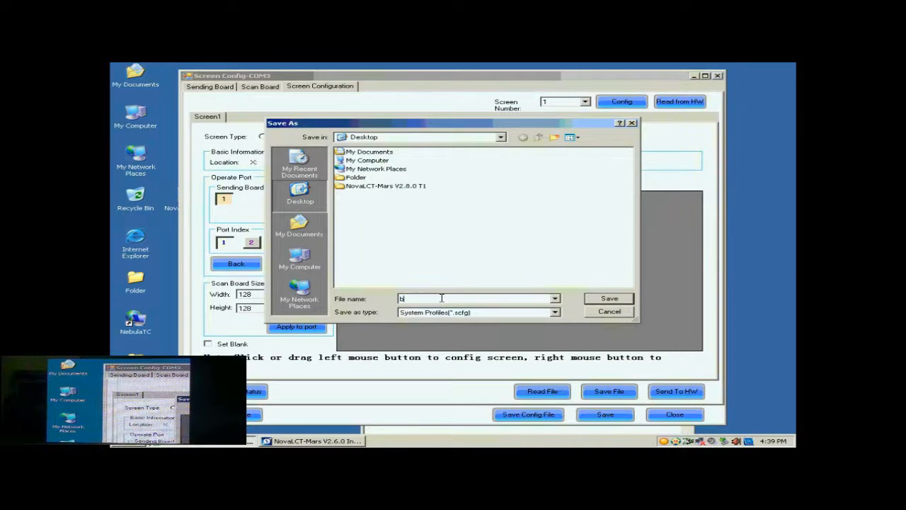
type("uck")
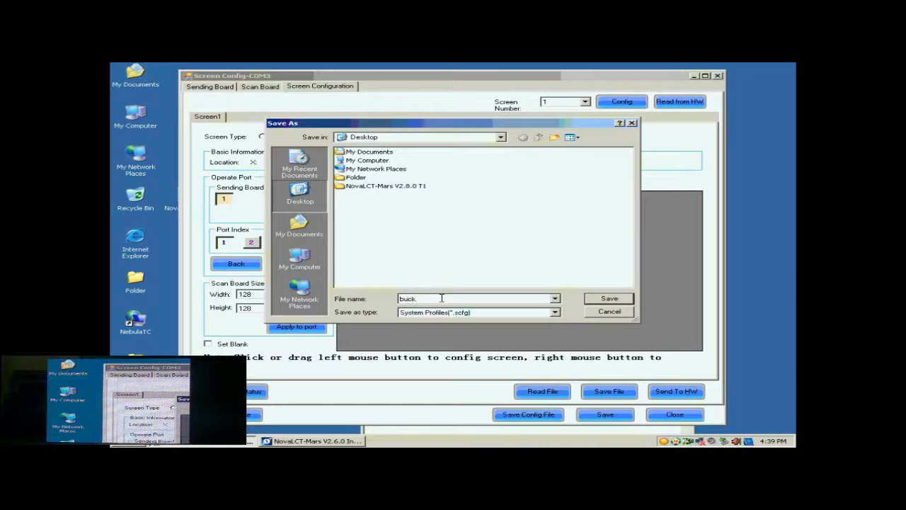
type("up d")
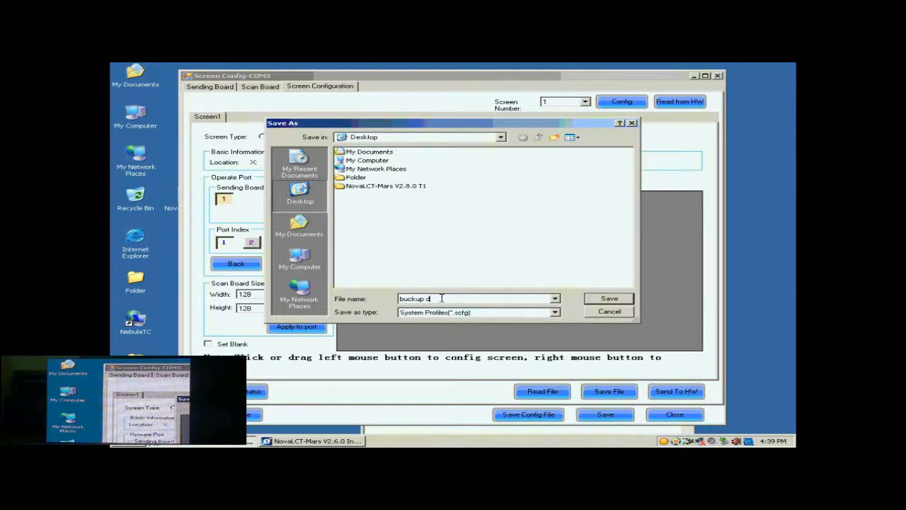
type("ata")
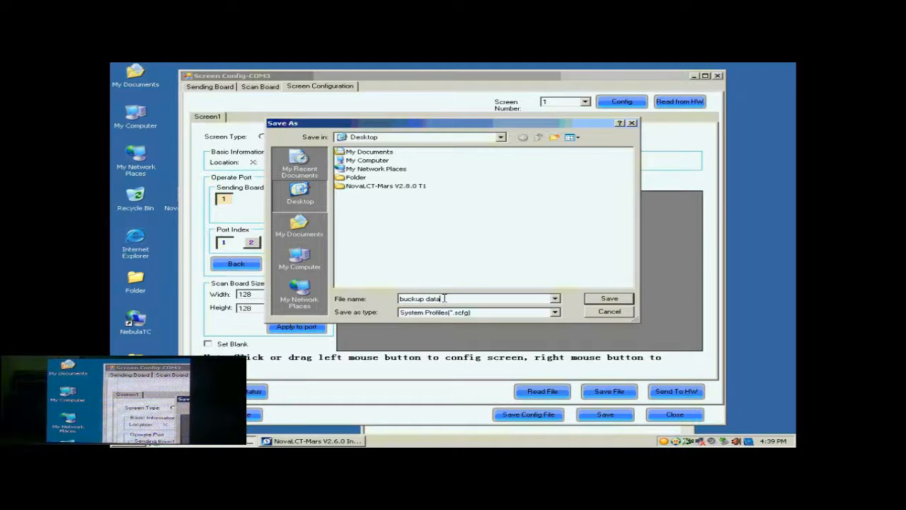
left_click(609, 298)
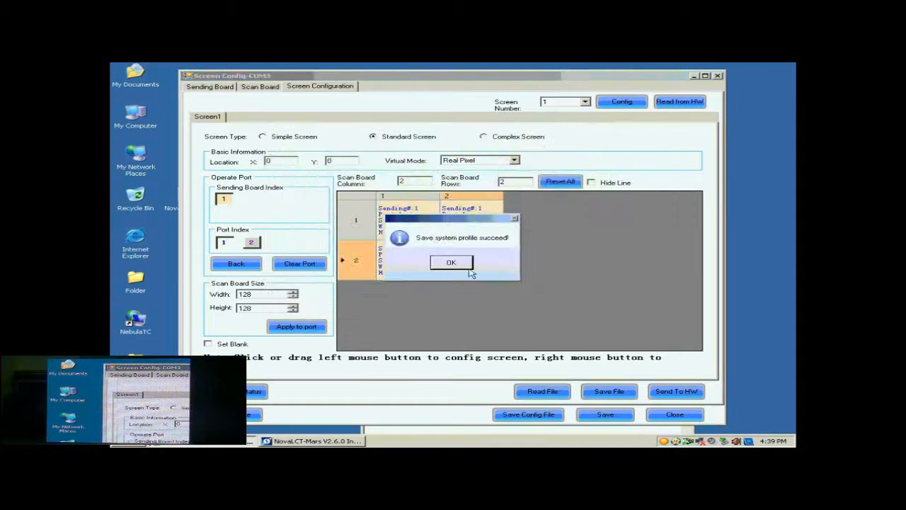
left_click(450, 262)
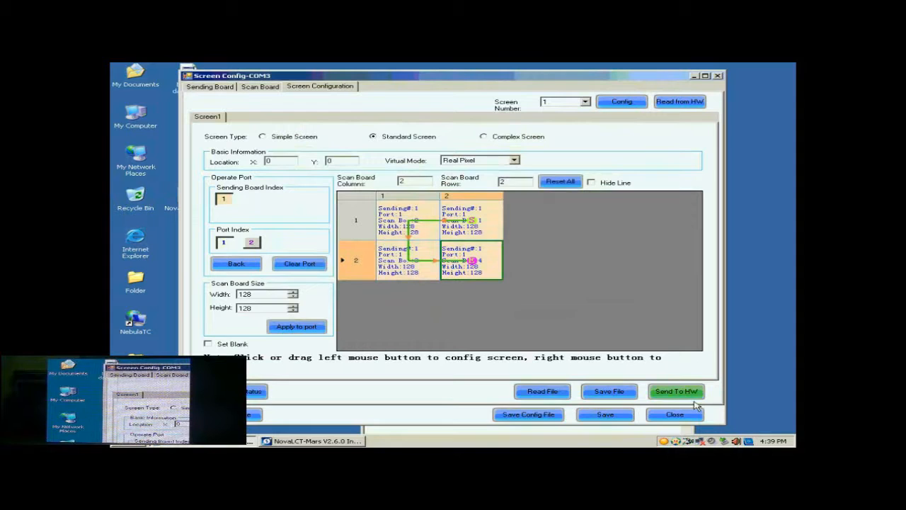
left_click(674, 413)
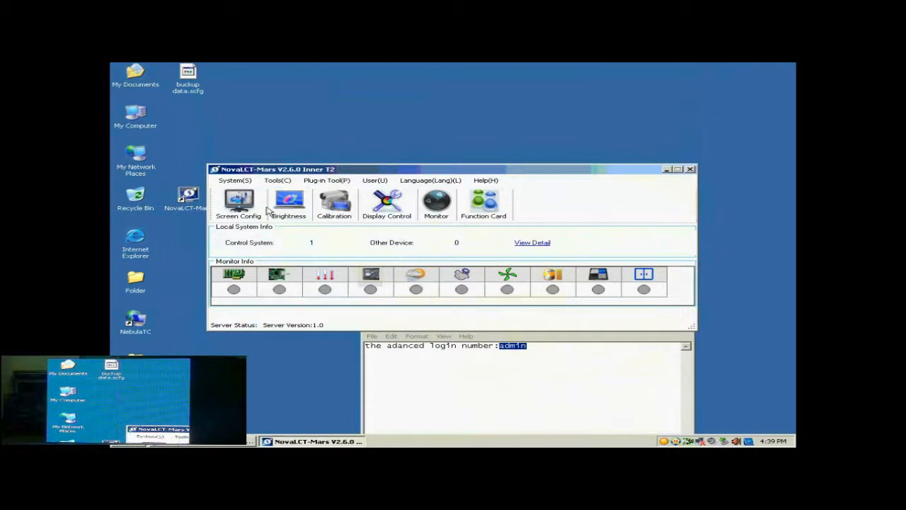
Load 'buckup data.scfg' via Screen Config and finish configuring the screen from it.
left_click(237, 204)
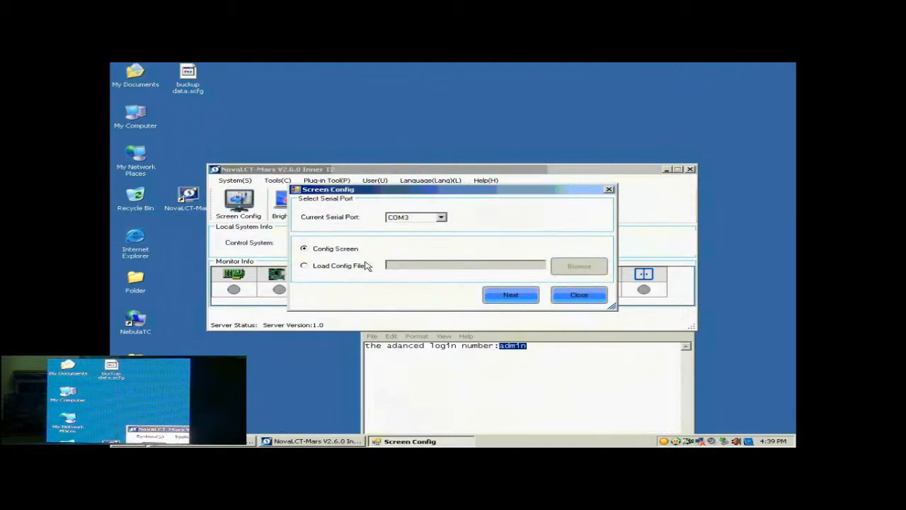
left_click(303, 265)
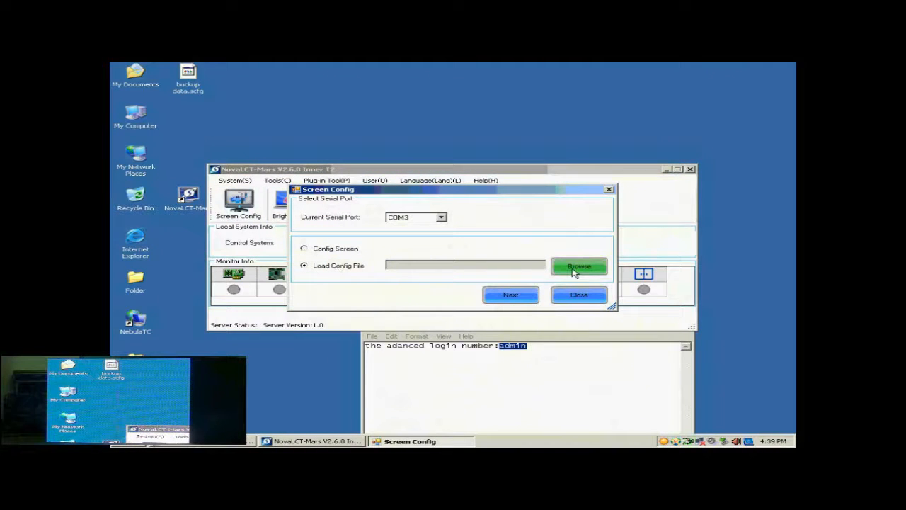
mouse_move(436, 226)
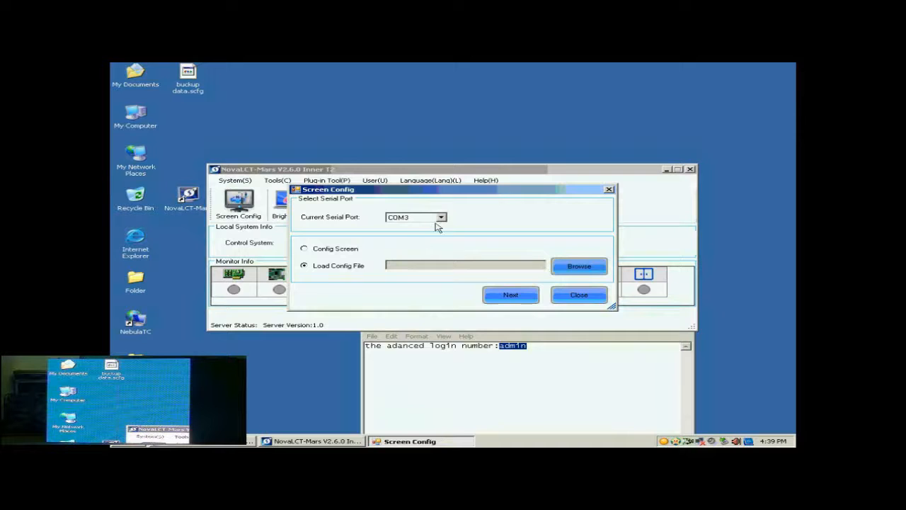
left_click(577, 266)
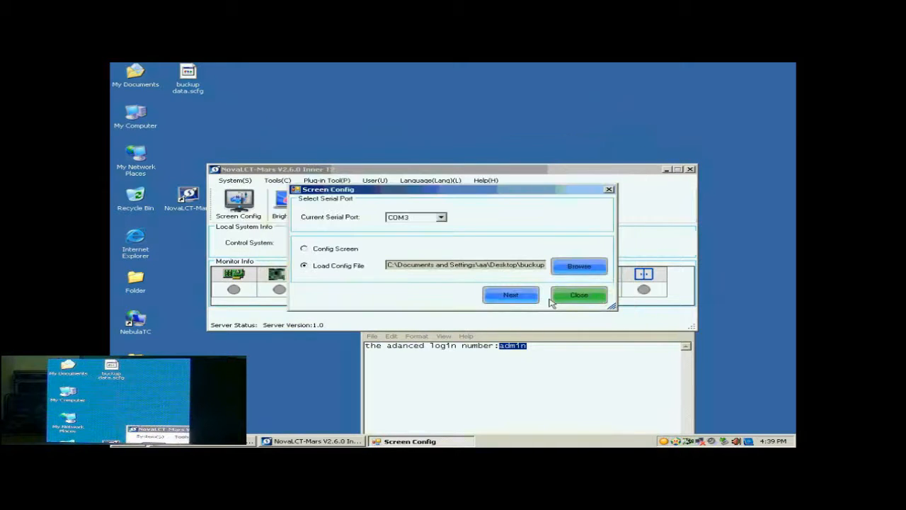
left_click(510, 295)
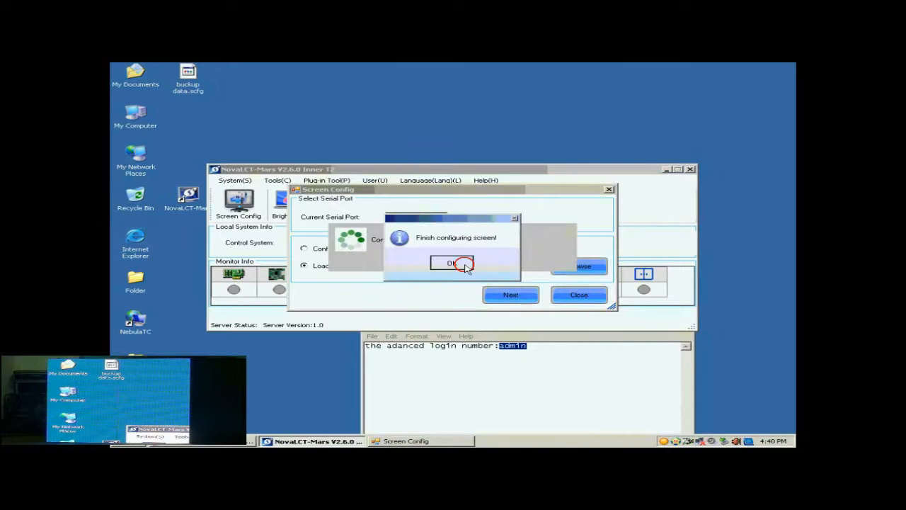
left_click(453, 262)
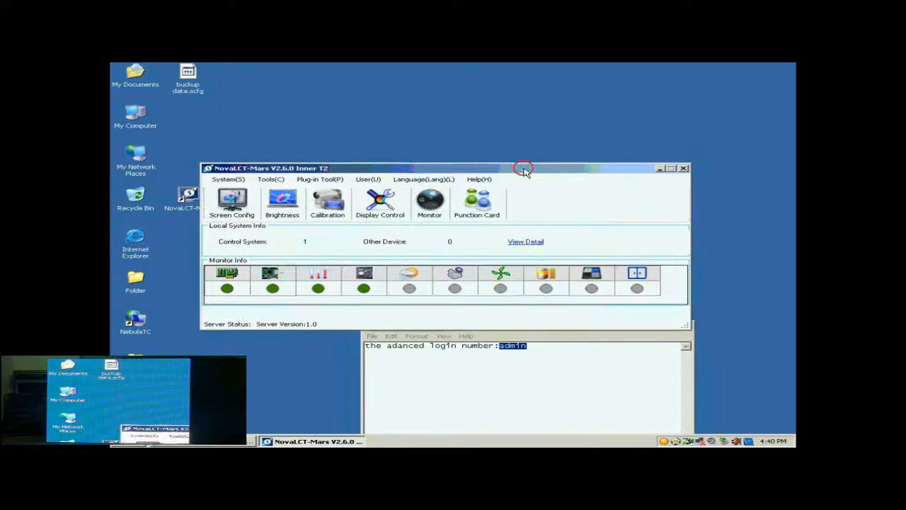